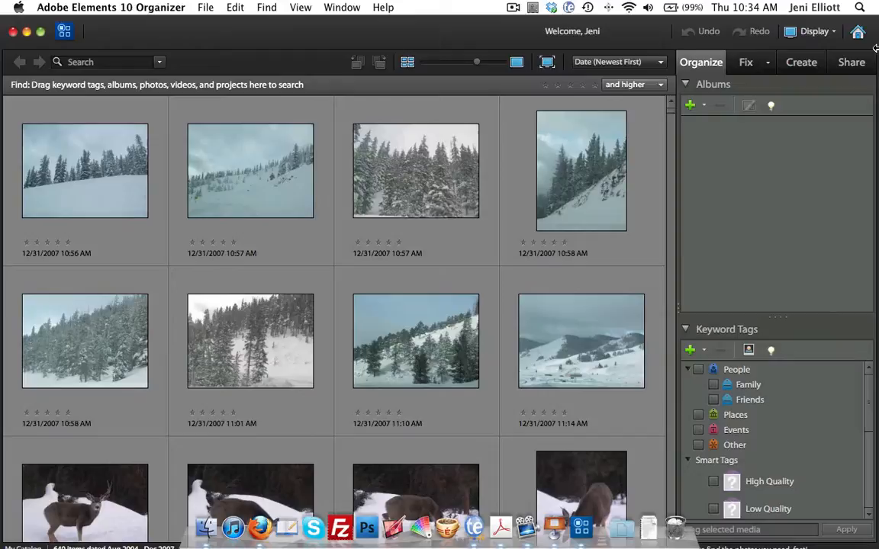
pyautogui.moveTo(741, 139)
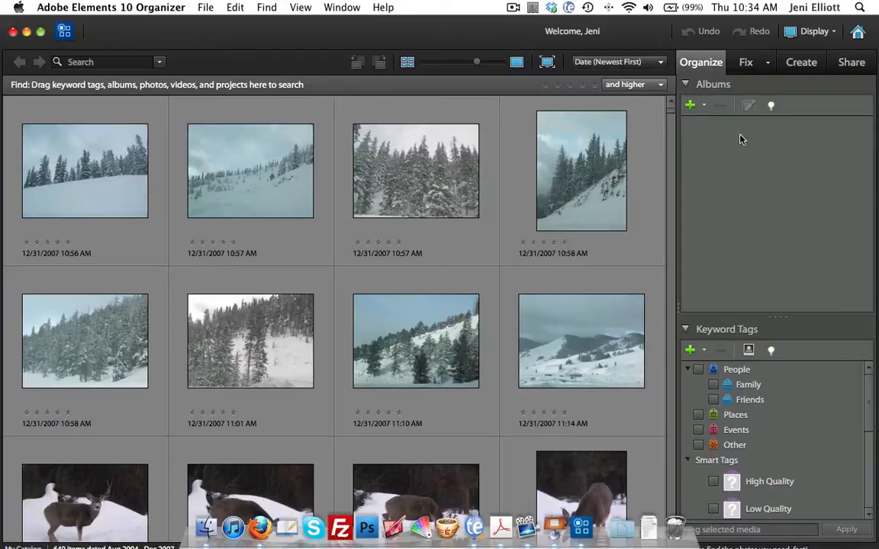
pyautogui.moveTo(726, 135)
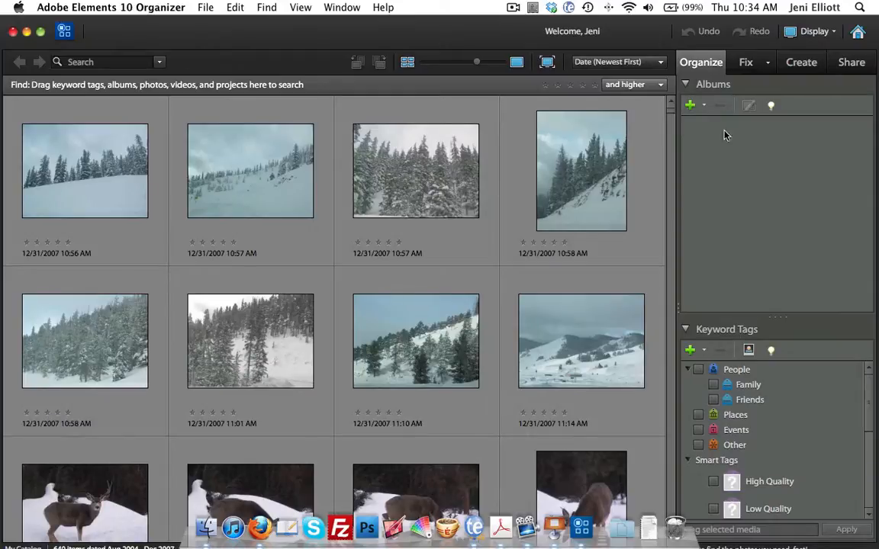
# Step: Add an empty top-level album named 2007 from the Albums + menu
pyautogui.click(692, 105)
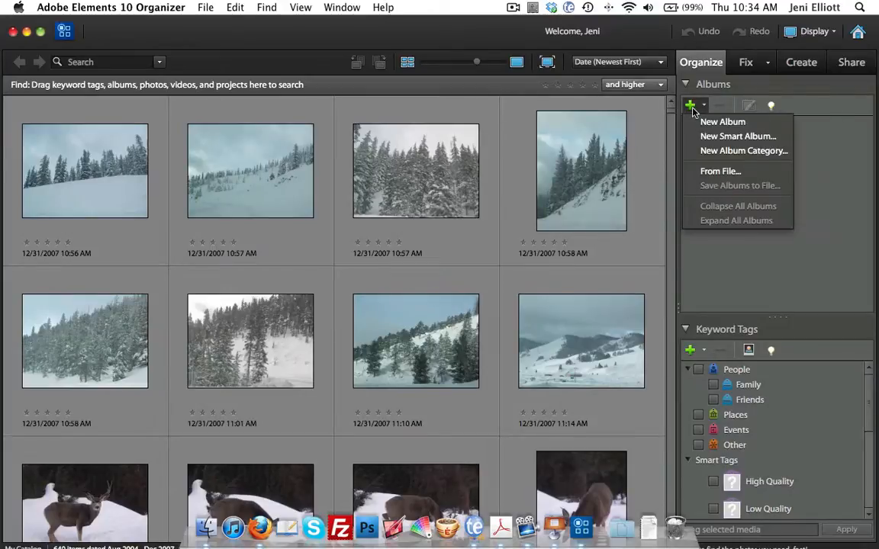
pyautogui.moveTo(701, 111)
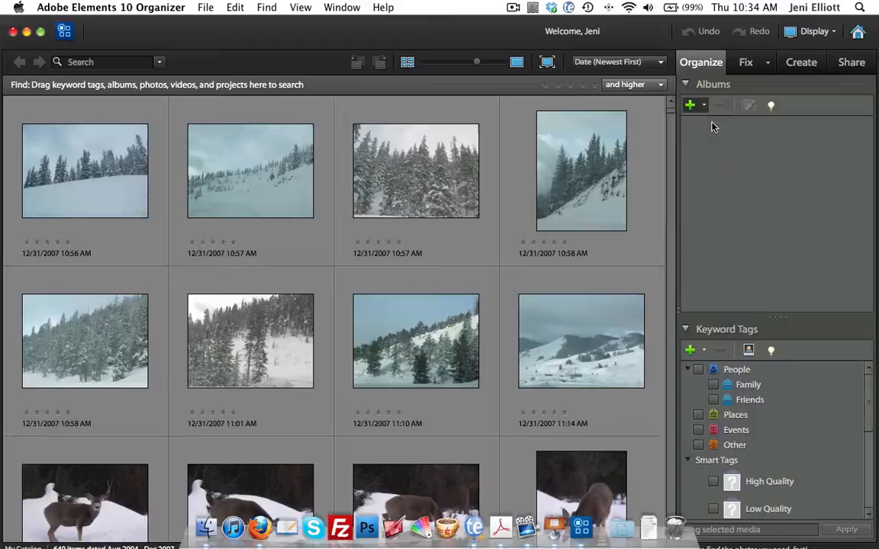
pyautogui.click(690, 105)
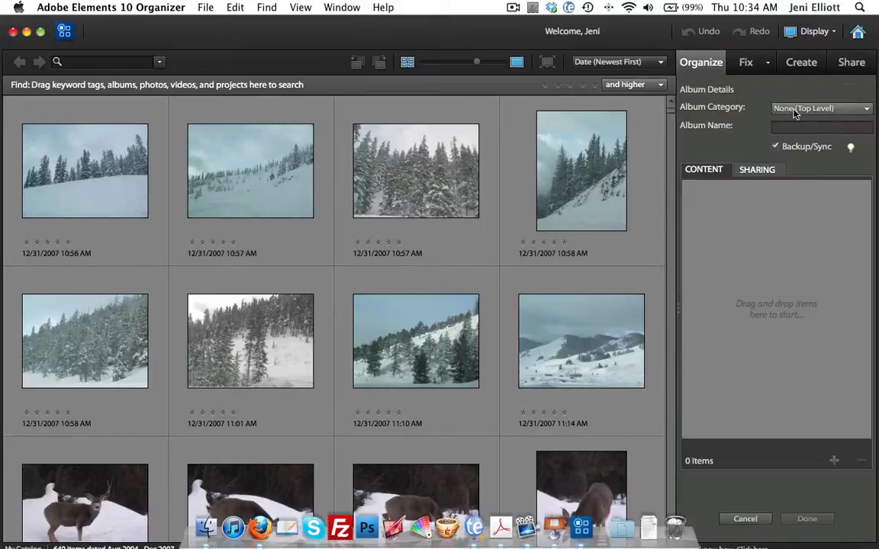
pyautogui.click(819, 126)
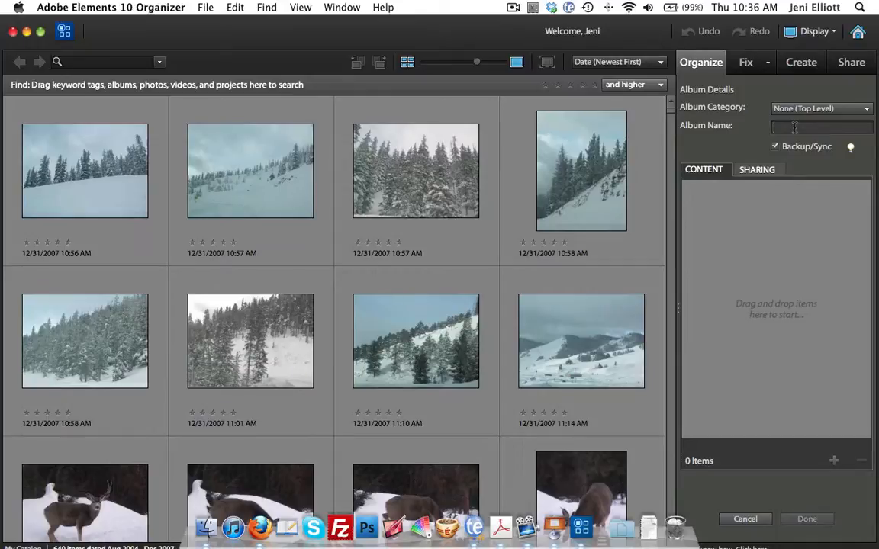
pyautogui.write('2007')
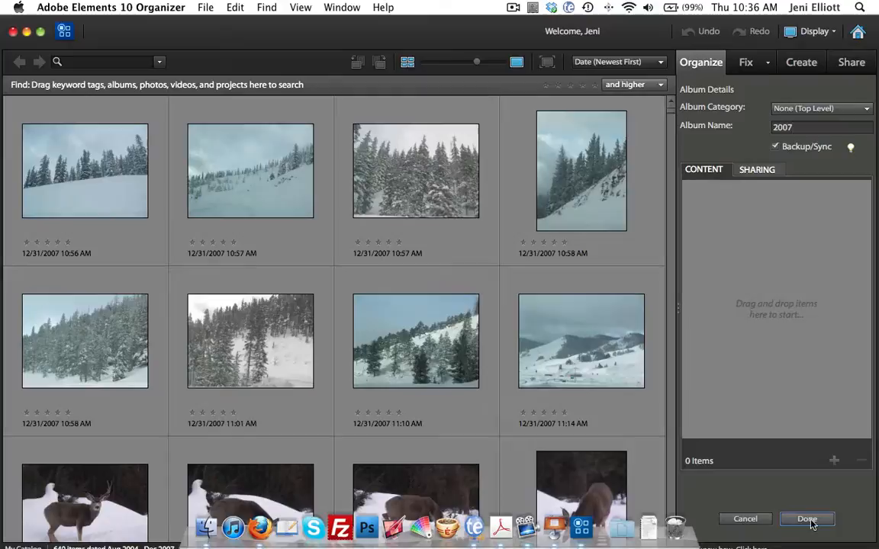
pyautogui.click(805, 519)
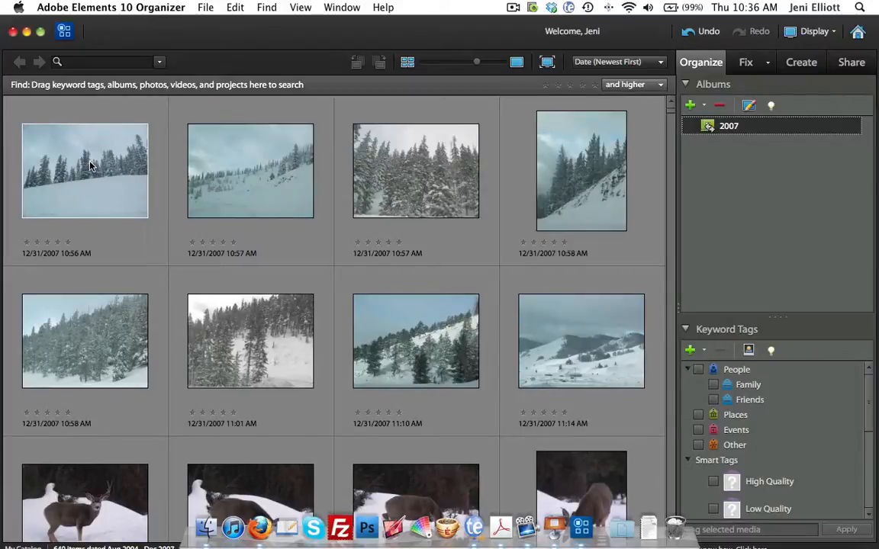
# Step: Select the first snowy forest photo from 12/31/2007
pyautogui.click(90, 171)
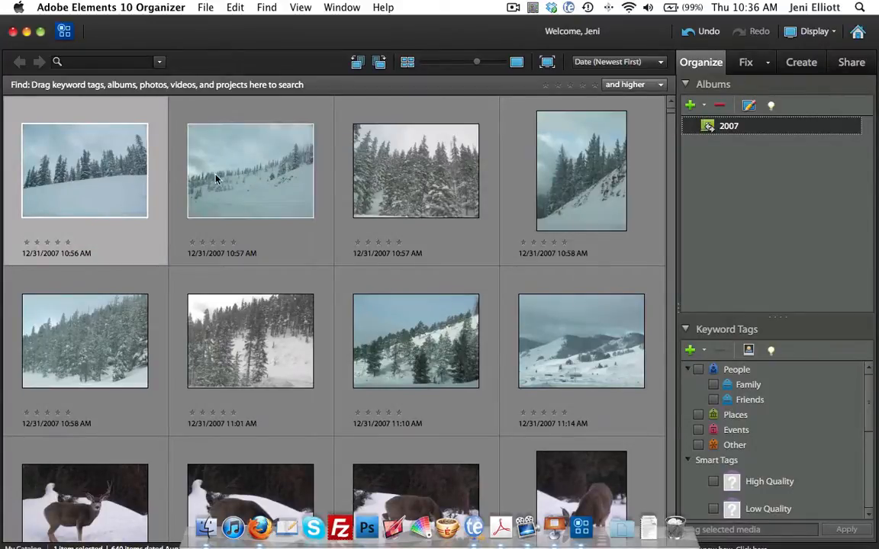
pyautogui.moveTo(241, 175)
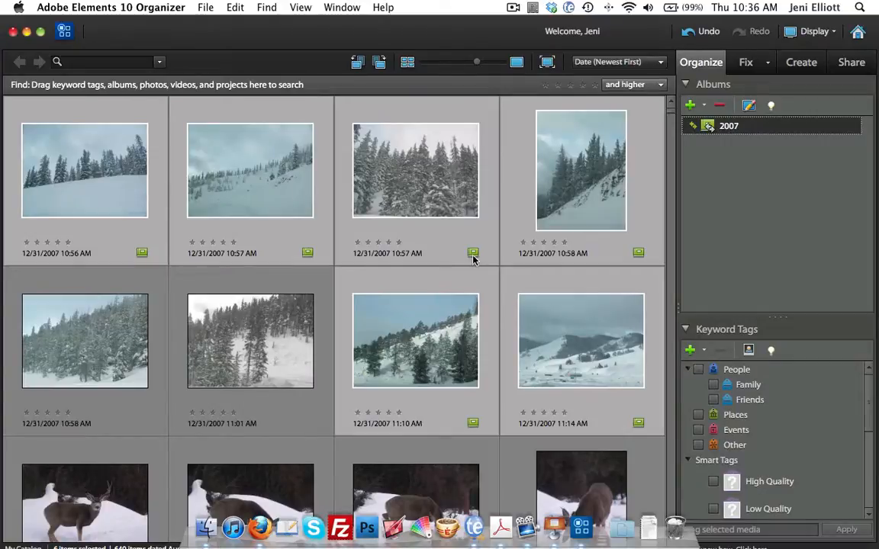
pyautogui.moveTo(473, 253)
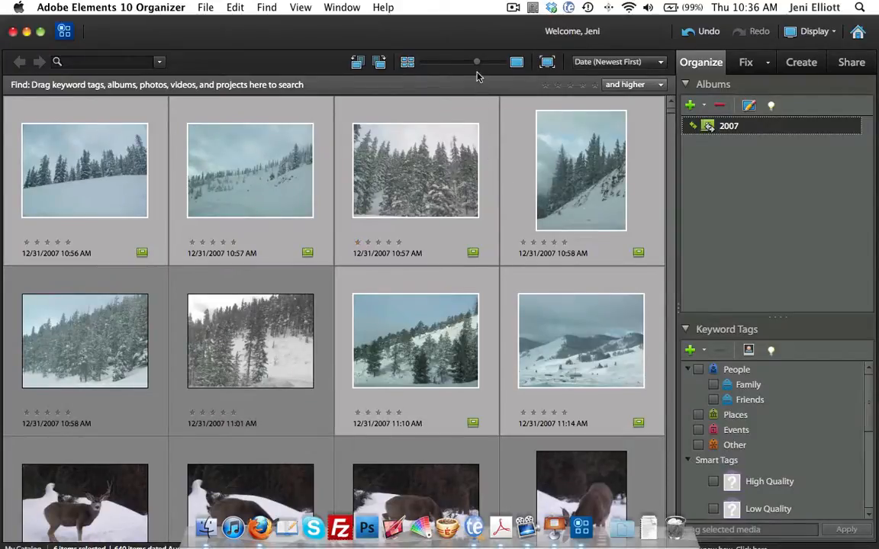
# Step: Adjust the thumbnail size slider back and forth, settling on medium thumbnails
pyautogui.moveTo(476, 61); pyautogui.dragTo(478, 61)
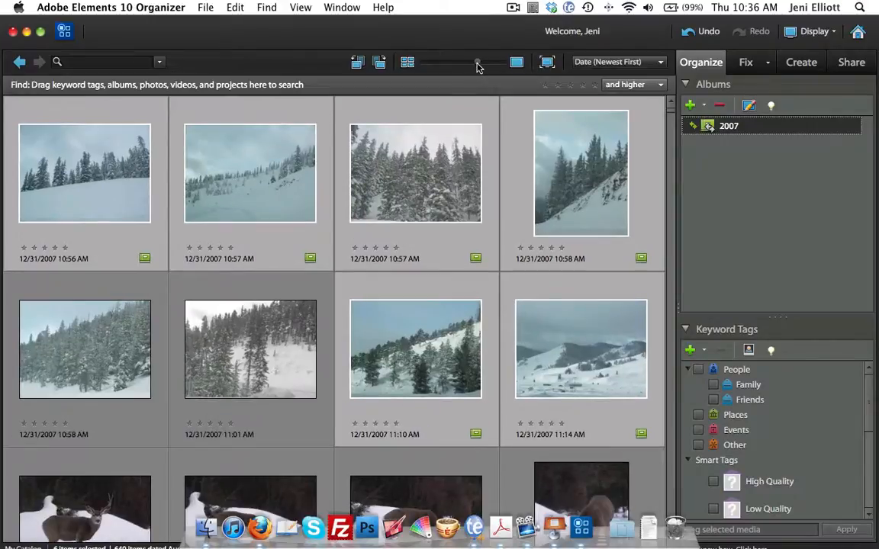
pyautogui.moveTo(477, 62); pyautogui.dragTo(456, 62)
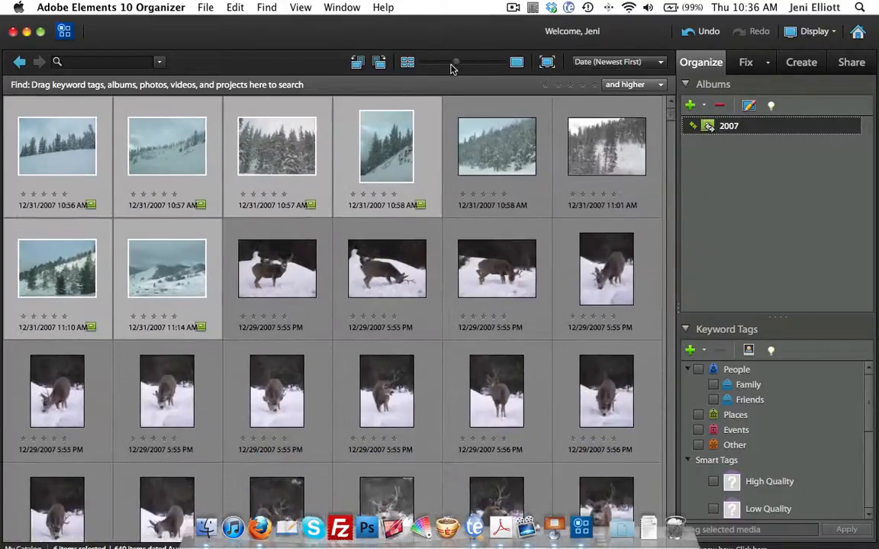
pyautogui.moveTo(456, 62); pyautogui.dragTo(440, 62)
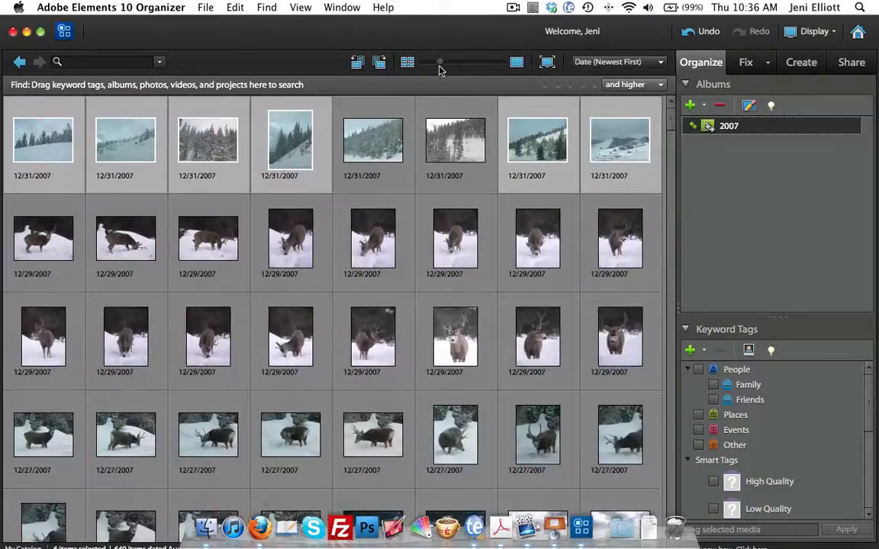
pyautogui.moveTo(439, 61); pyautogui.dragTo(475, 62)
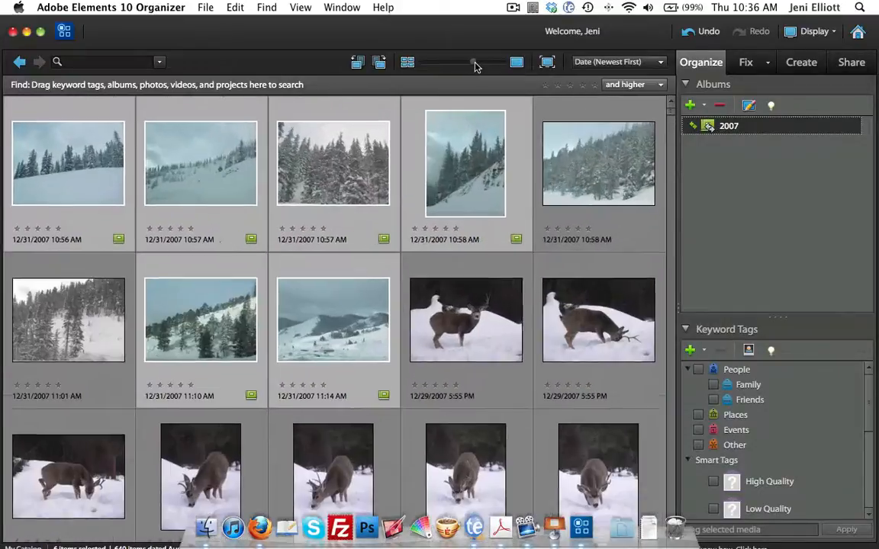
pyautogui.moveTo(475, 62); pyautogui.dragTo(455, 62)
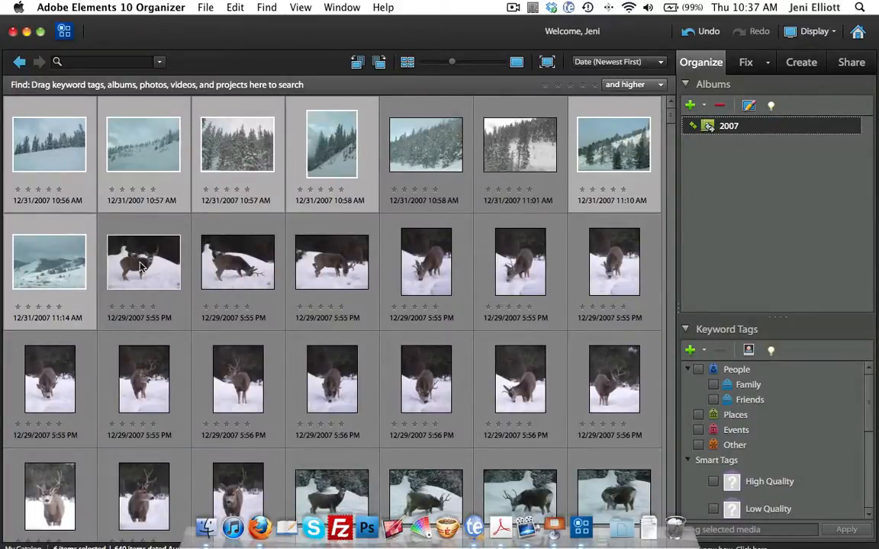
pyautogui.moveTo(139, 329)
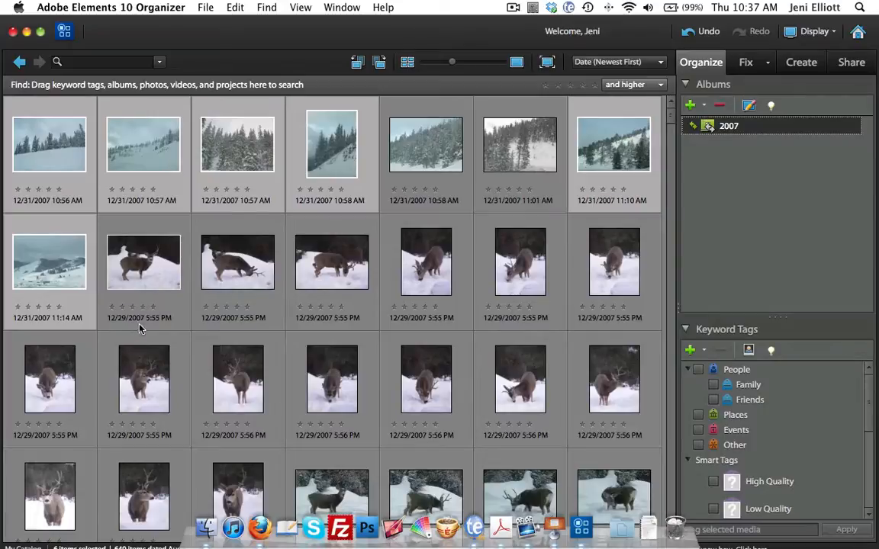
# Step: Scroll down the photo grid toward the remaining 2007 photos
pyautogui.scroll(-3)
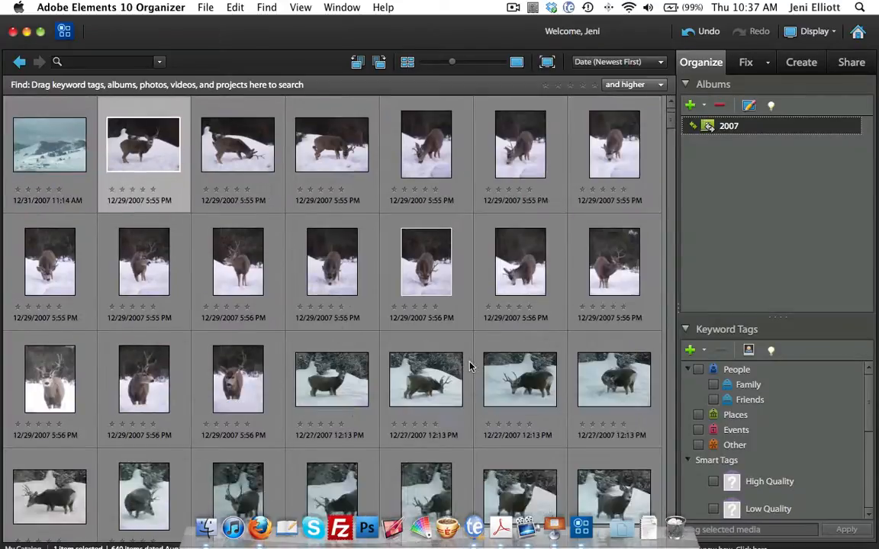
pyautogui.scroll(-3)
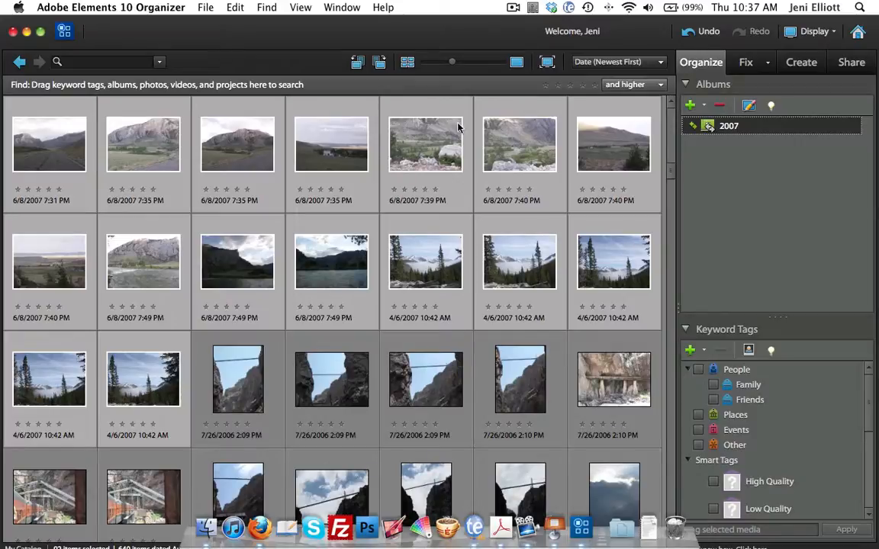
pyautogui.moveTo(437, 134)
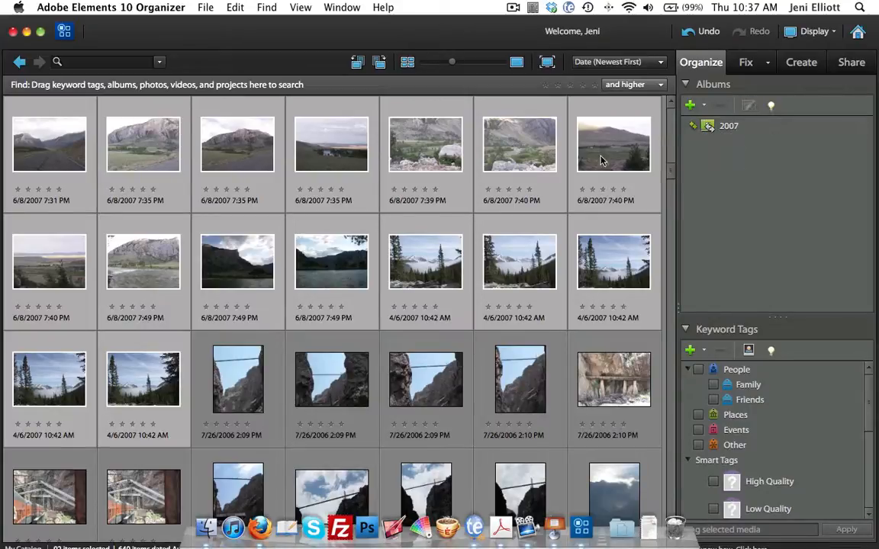
pyautogui.moveTo(688, 199)
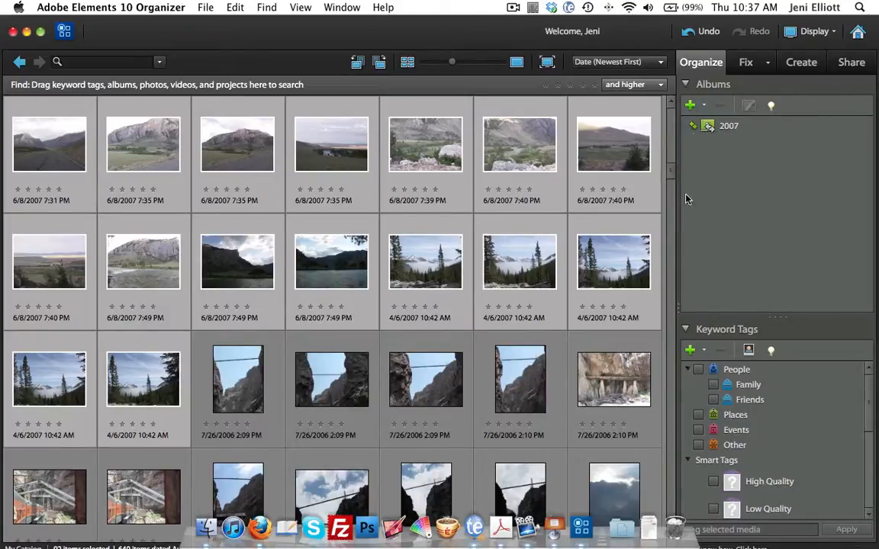
pyautogui.click(729, 126)
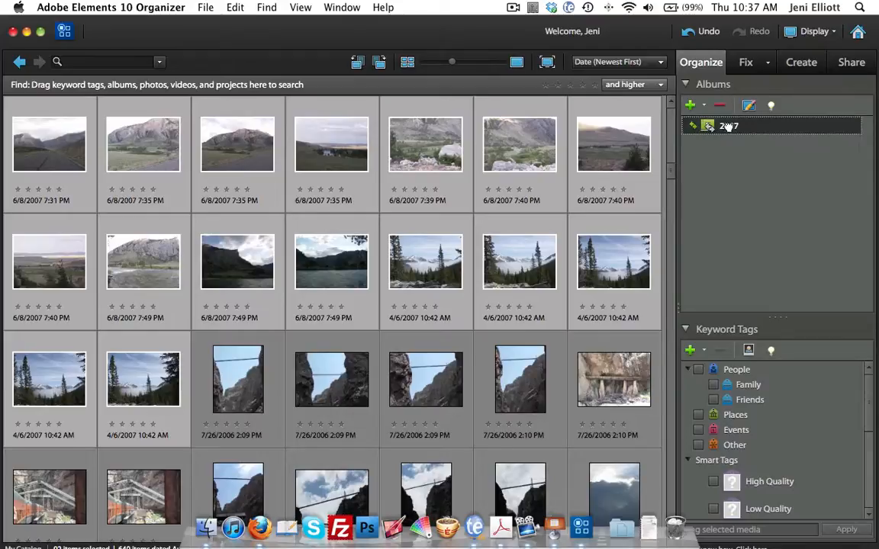
pyautogui.click(727, 127)
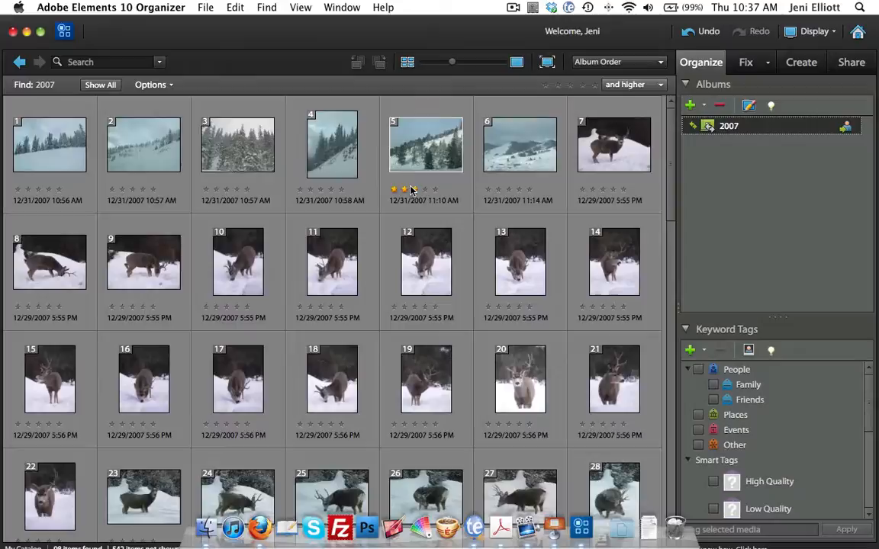
pyautogui.scroll(-3)
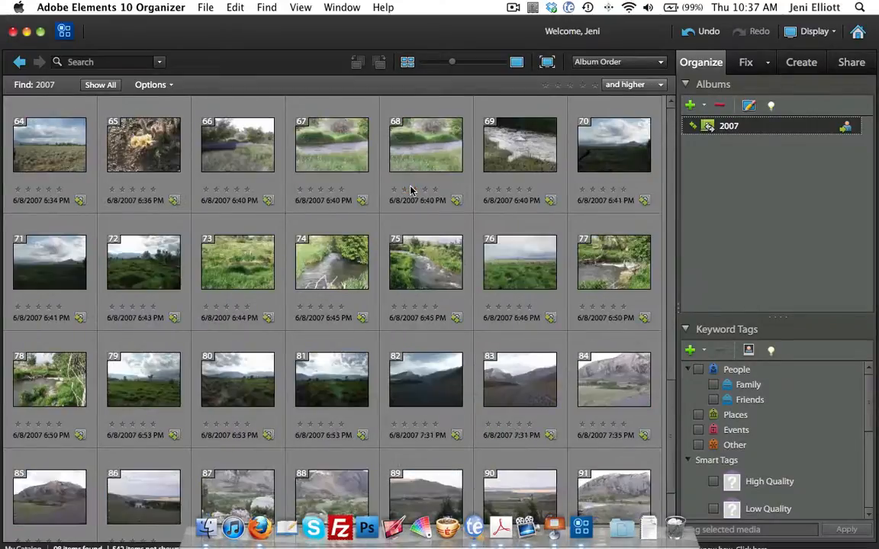
pyautogui.scroll(-3)
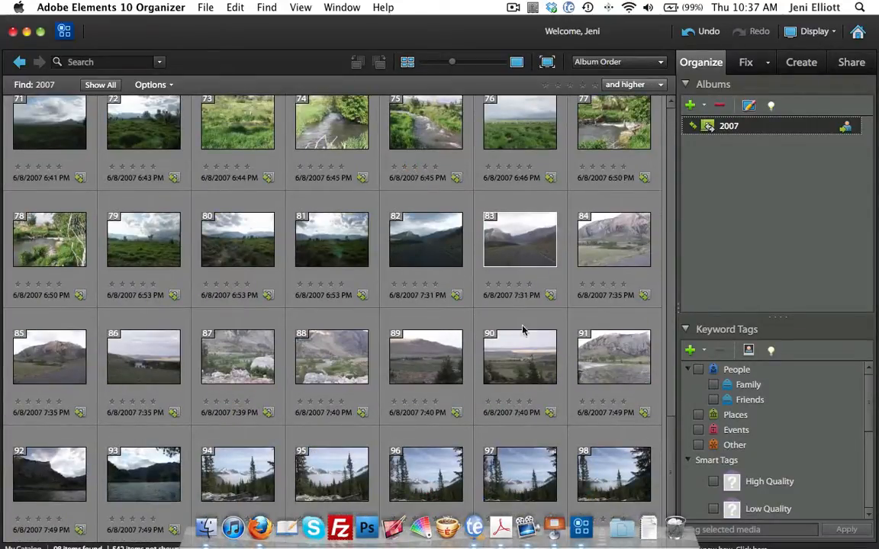
pyautogui.moveTo(542, 343)
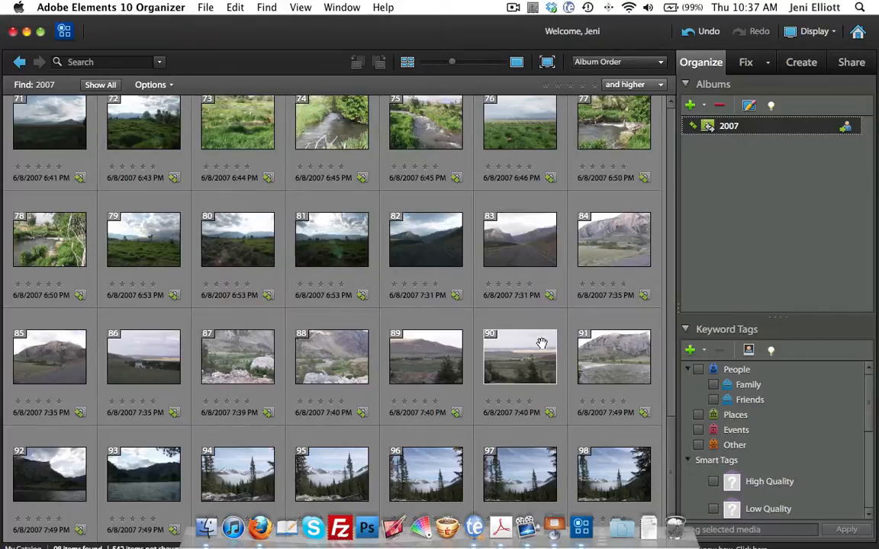
pyautogui.moveTo(351, 211)
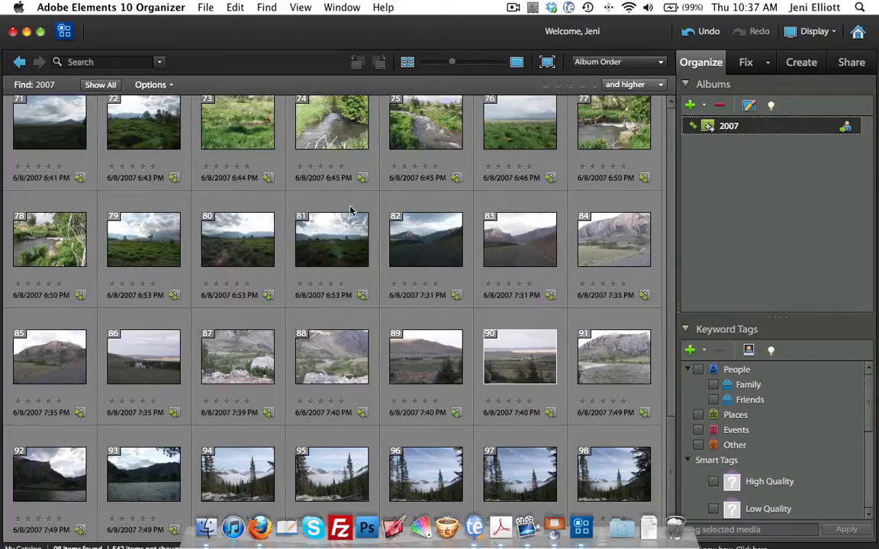
pyautogui.moveTo(100, 85)
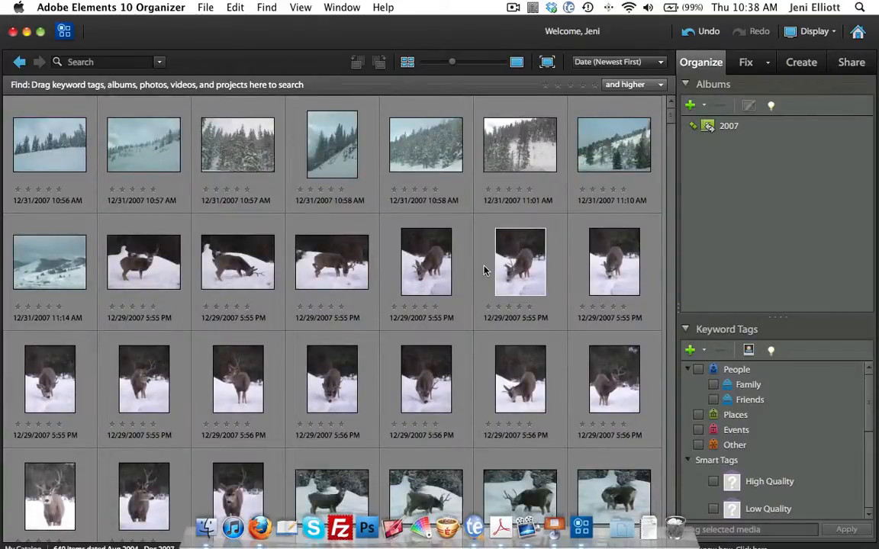
pyautogui.moveTo(481, 268)
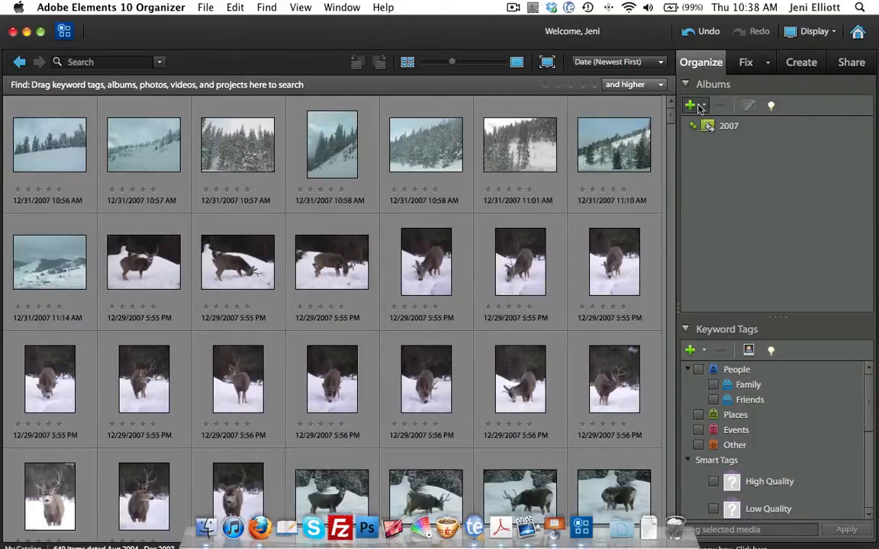
# Step: Begin a new smart album and enter the name 2006
pyautogui.click(690, 105)
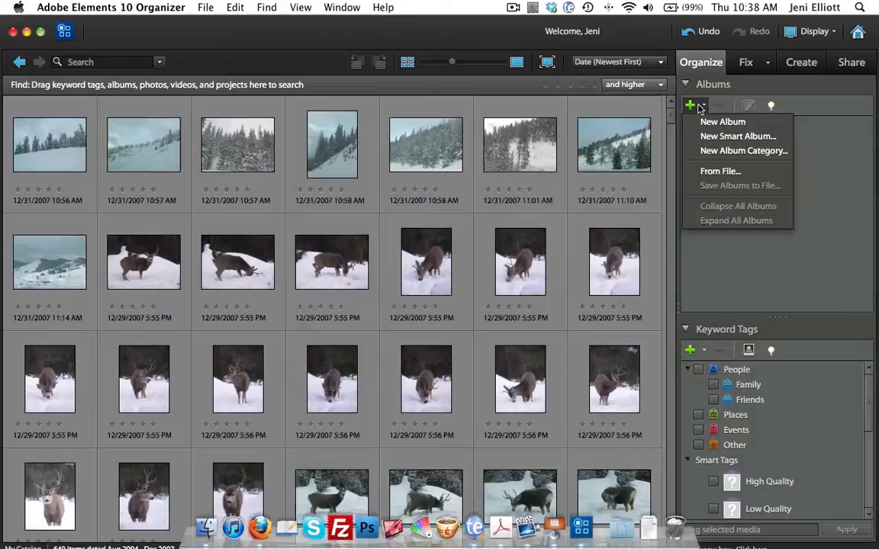
pyautogui.moveTo(738, 136)
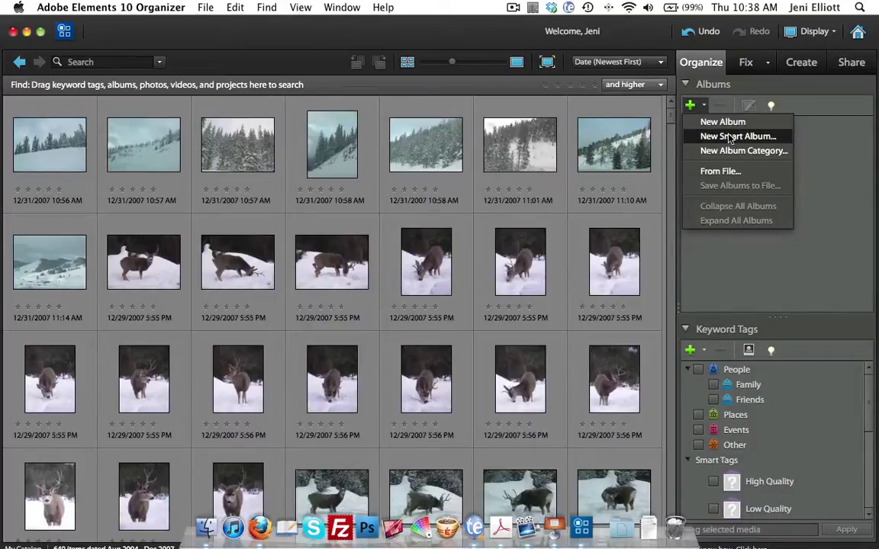
pyautogui.click(734, 136)
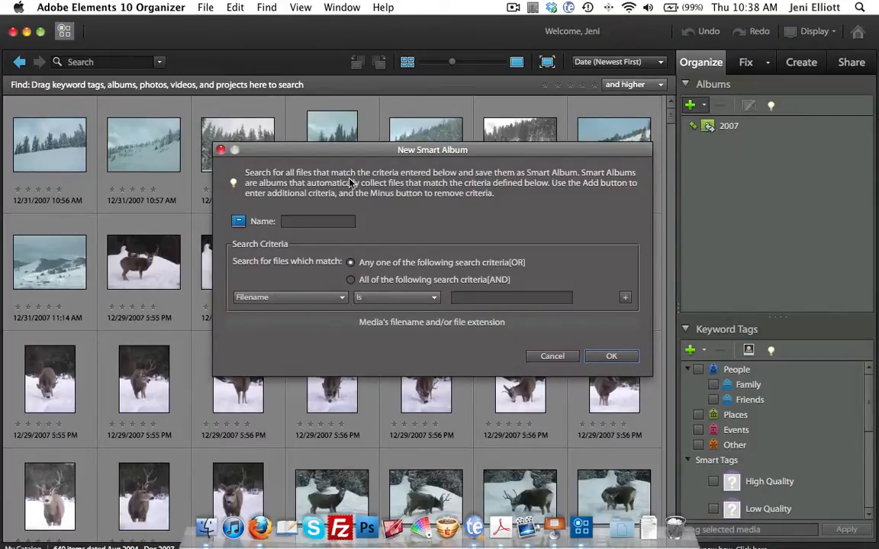
pyautogui.write('2006')
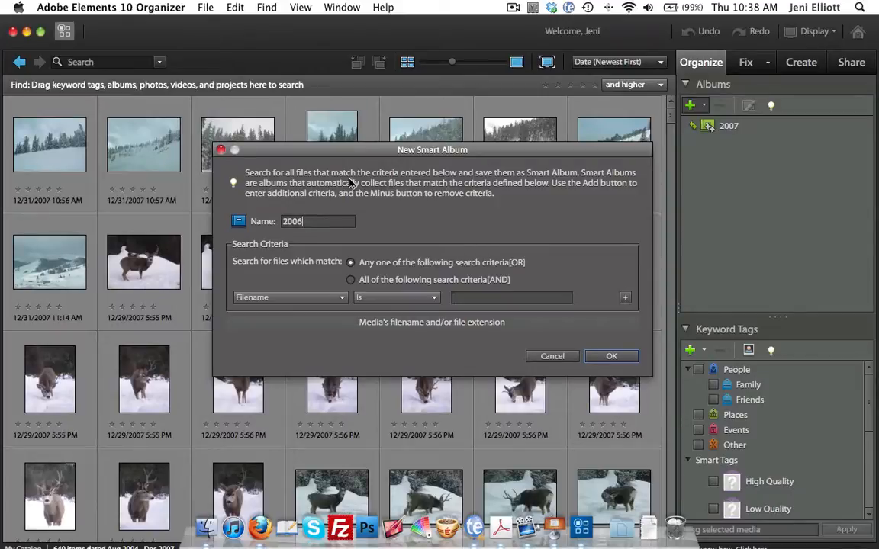
pyautogui.moveTo(240, 265)
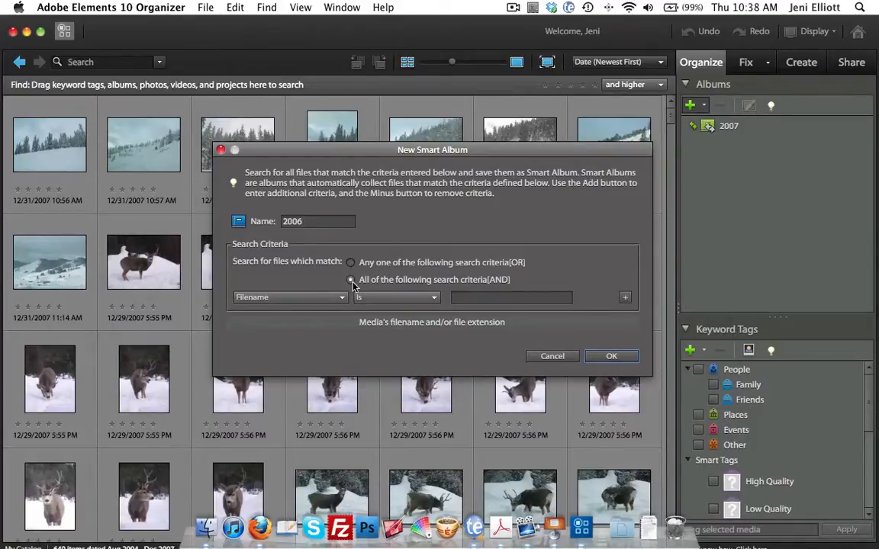
# Step: Require all criteria: Capture Date after 12/31/05 and Capture Date before 1/1/07
pyautogui.click(350, 279)
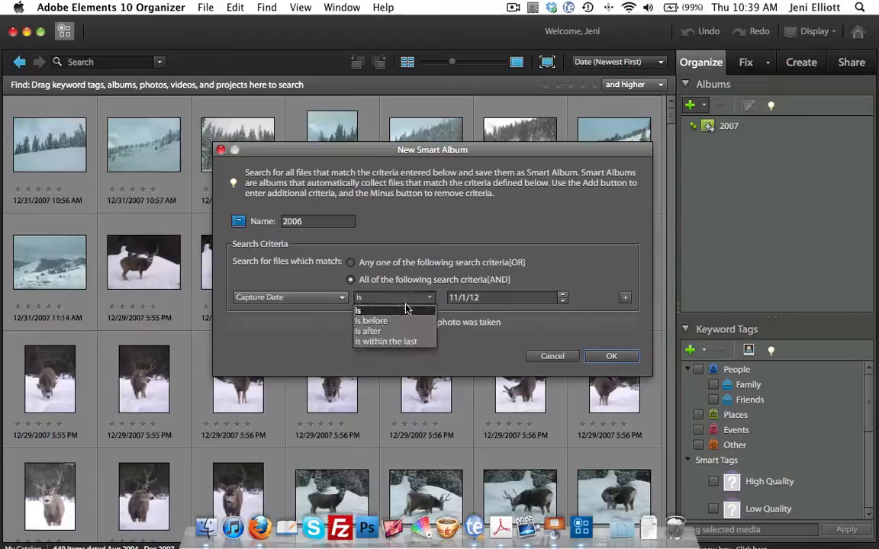
pyautogui.click(368, 331)
pyautogui.write('12/31/05')
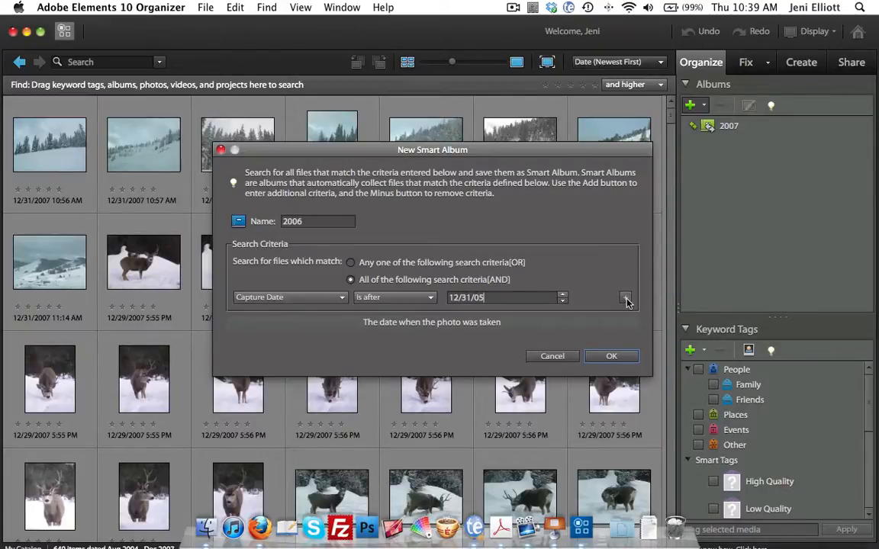
pyautogui.click(625, 297)
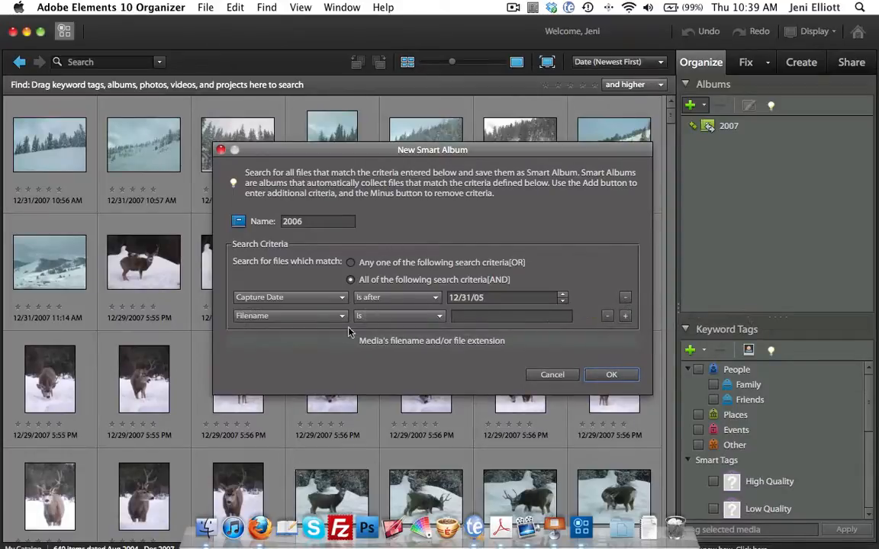
pyautogui.click(290, 316)
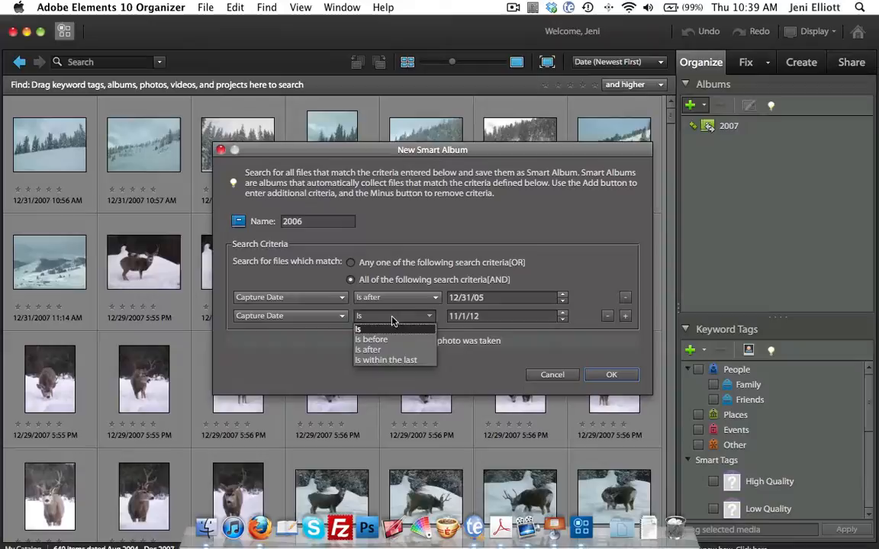
pyautogui.click(372, 340)
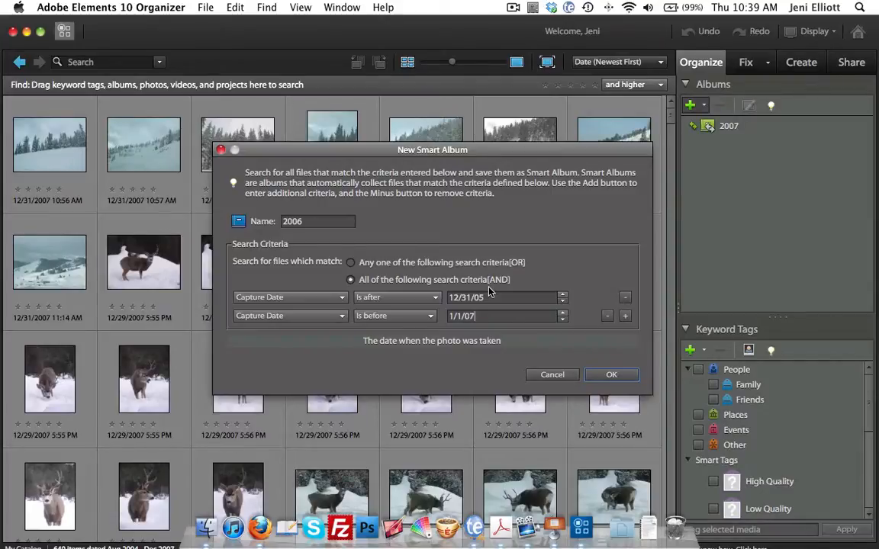
pyautogui.moveTo(285, 338)
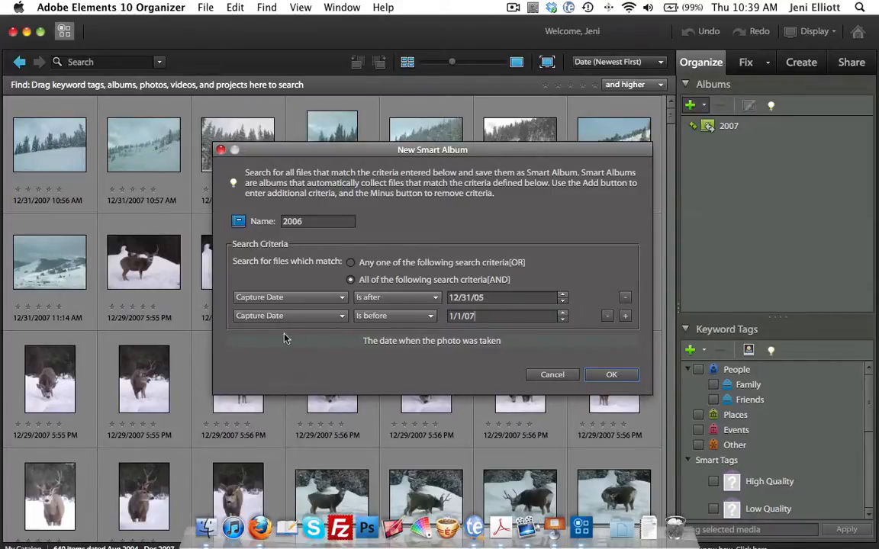
# Step: Keep Capture Date as the field, save the 2006 smart album, and show all photos
pyautogui.click(290, 316)
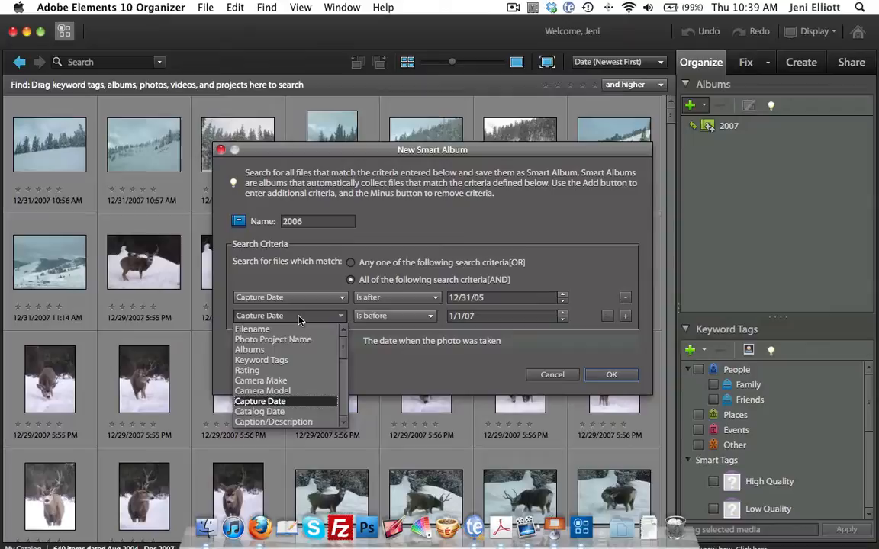
pyautogui.moveTo(274, 339)
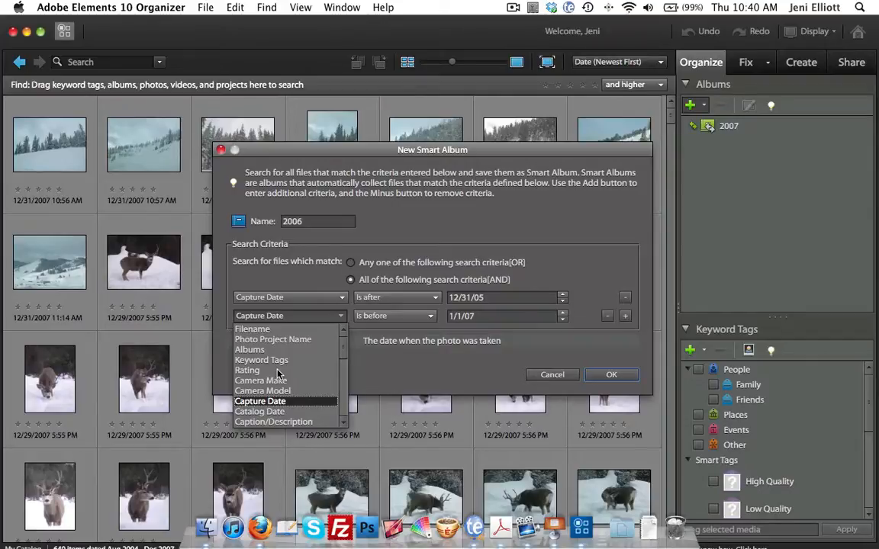
pyautogui.moveTo(271, 329)
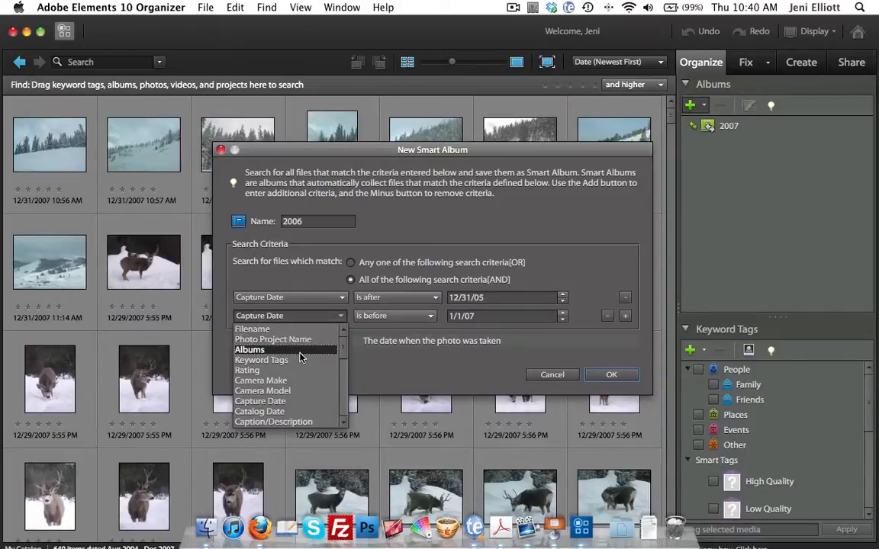
pyautogui.moveTo(300, 381)
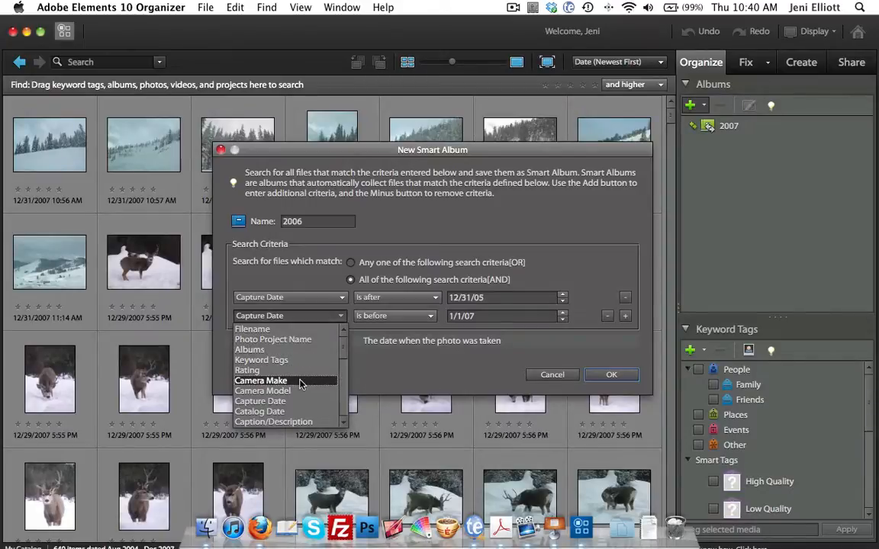
pyautogui.moveTo(260, 411)
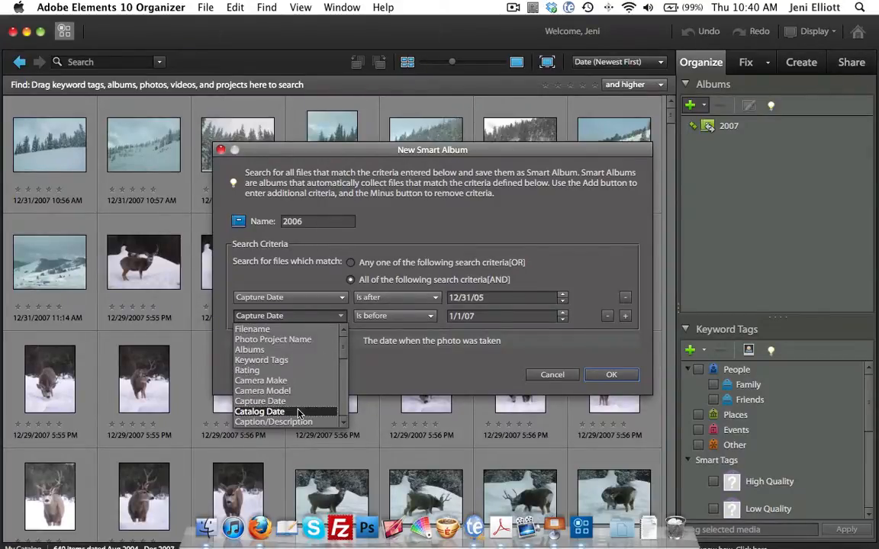
pyautogui.click(259, 400)
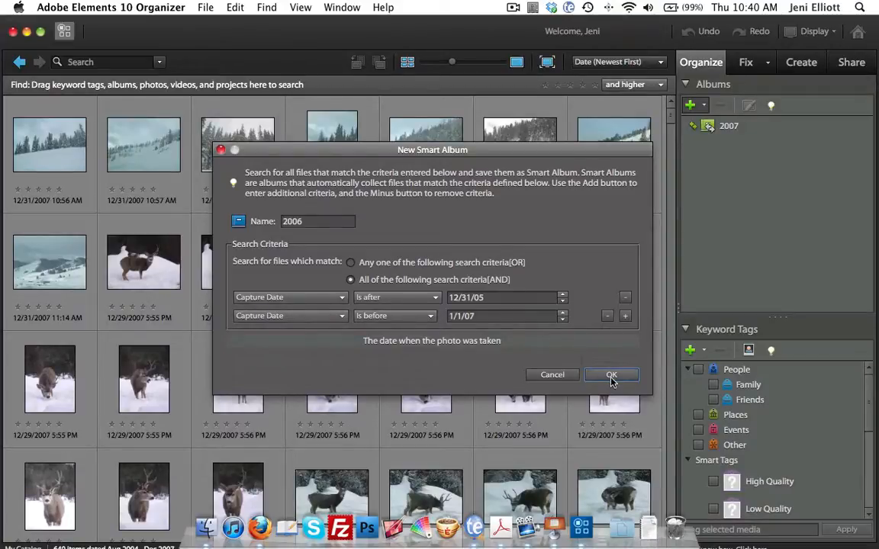
pyautogui.click(611, 374)
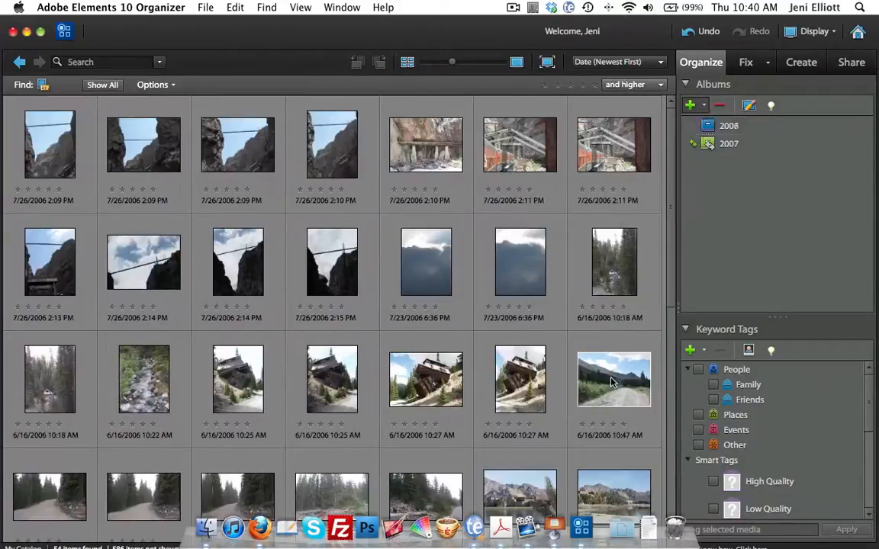
pyautogui.click(729, 125)
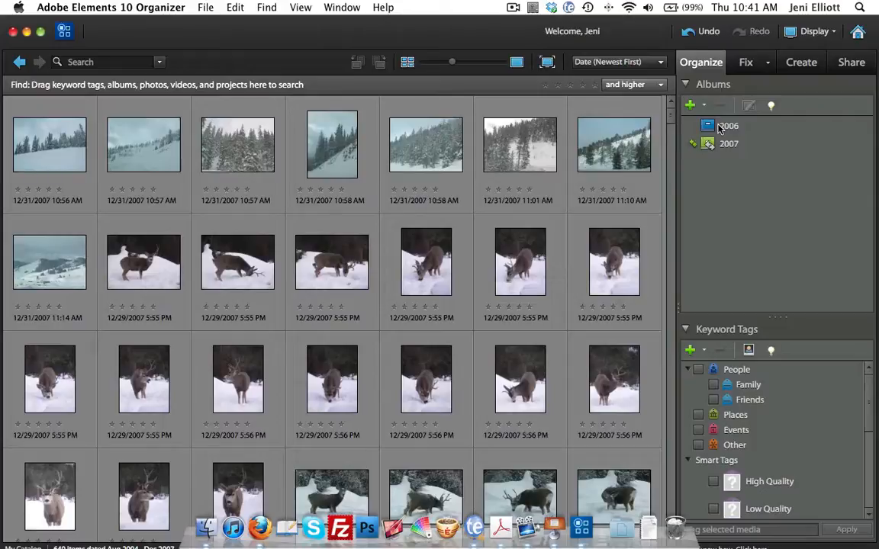
# Step: Display the 2006 album's photos and reopen the album creation options
pyautogui.click(729, 126)
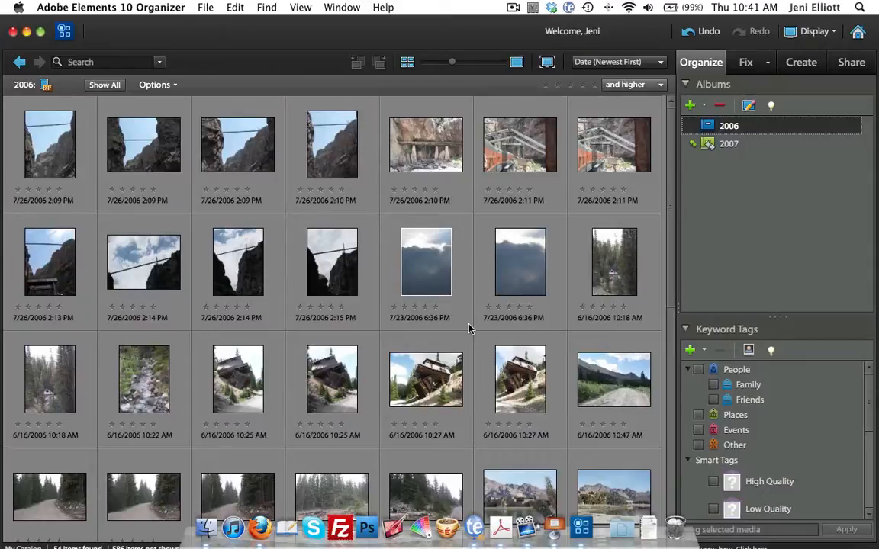
pyautogui.click(699, 105)
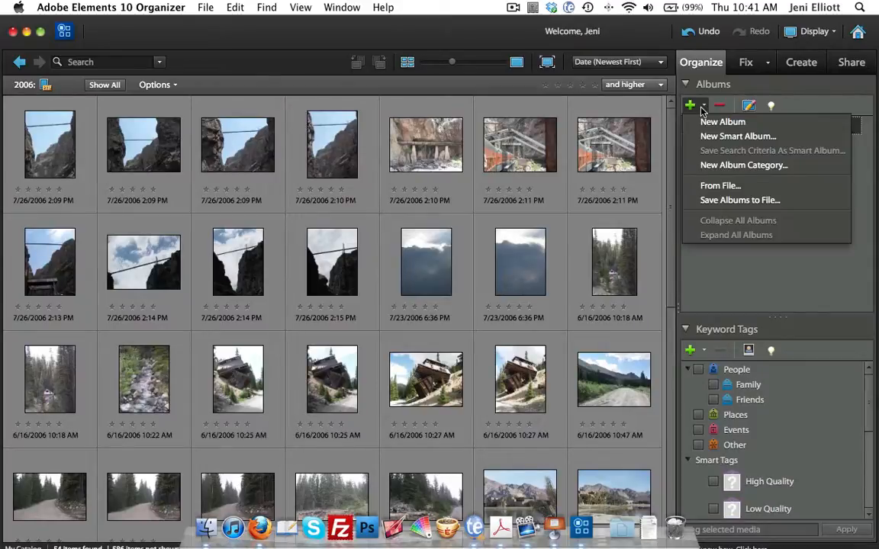
# Step: Create a new album category named Travel
pyautogui.click(743, 165)
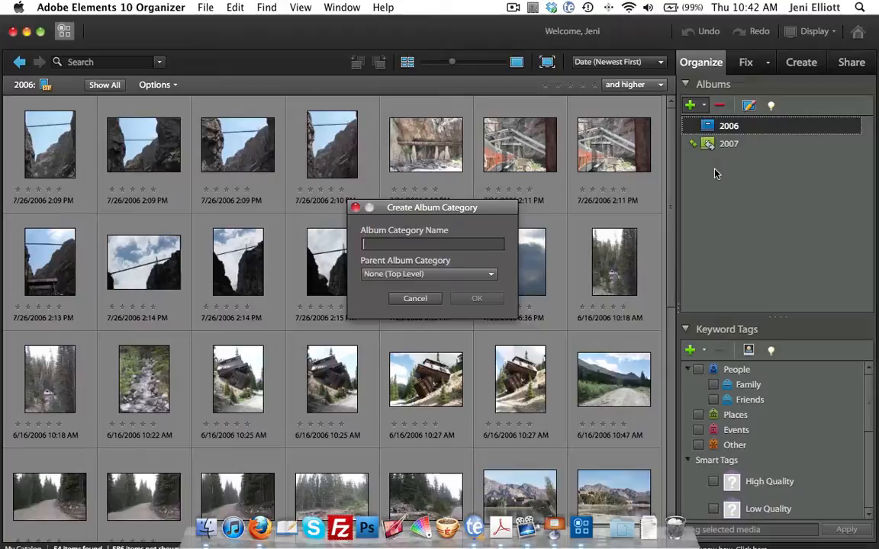
pyautogui.write('Travel')
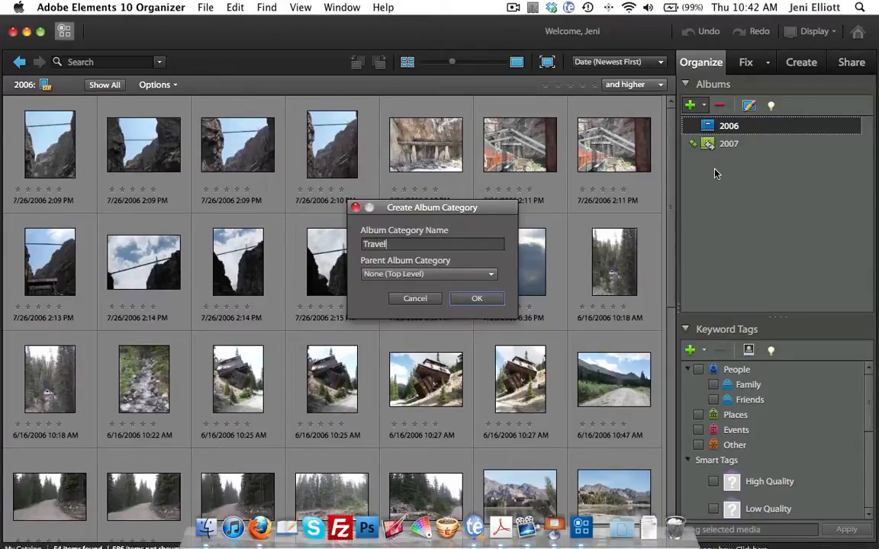
pyautogui.click(477, 299)
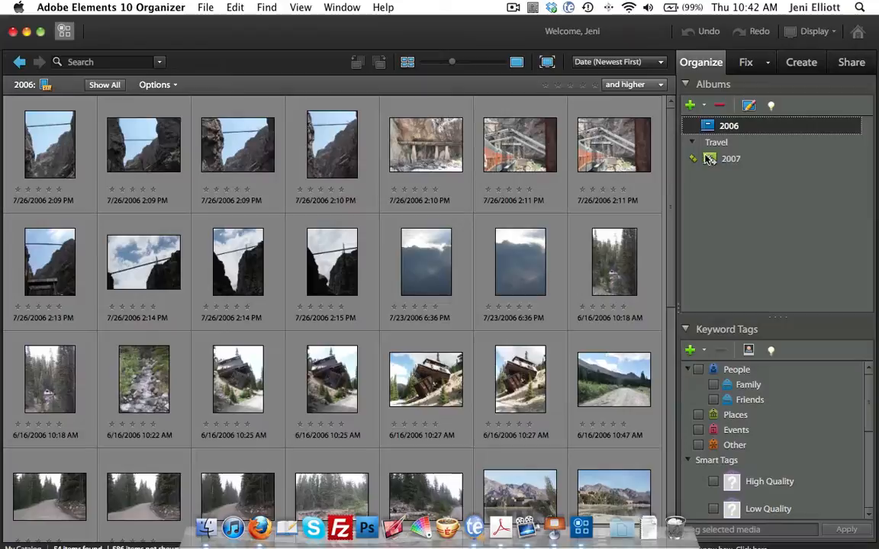
pyautogui.moveTo(709, 158)
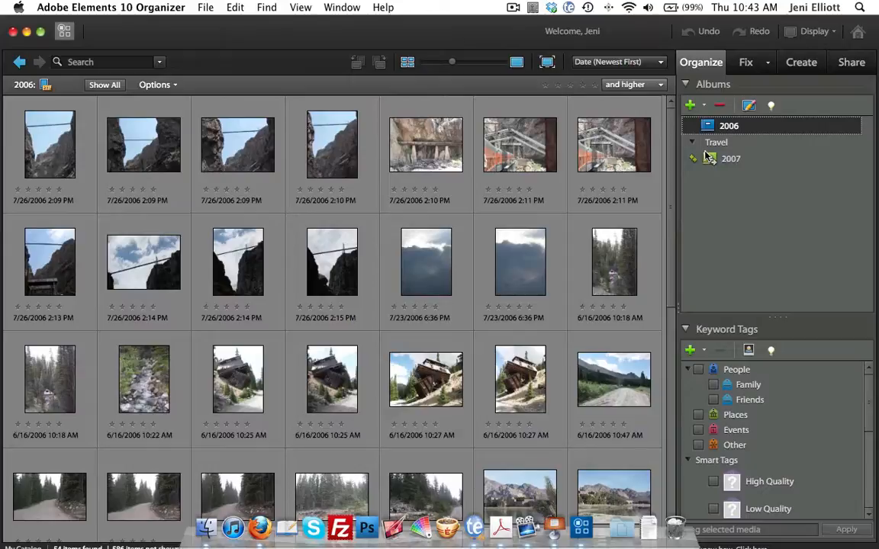
pyautogui.click(695, 142)
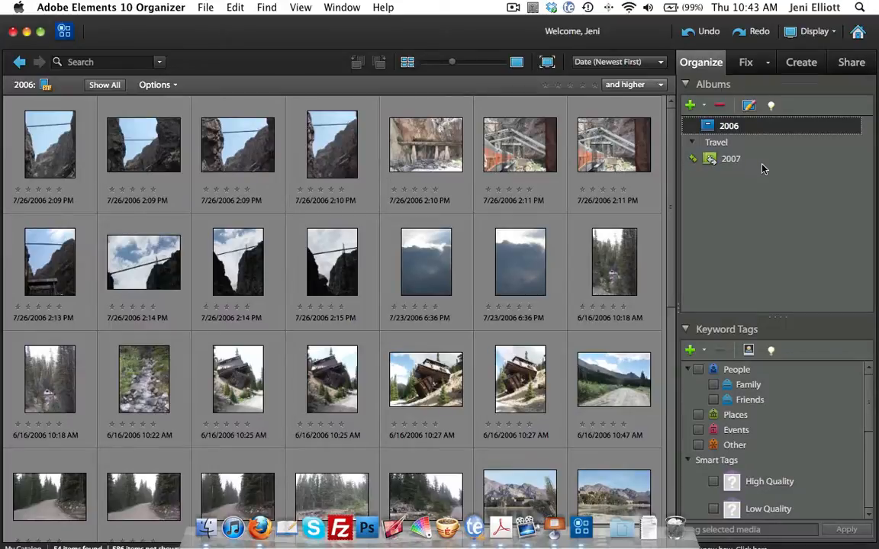
pyautogui.moveTo(714, 193)
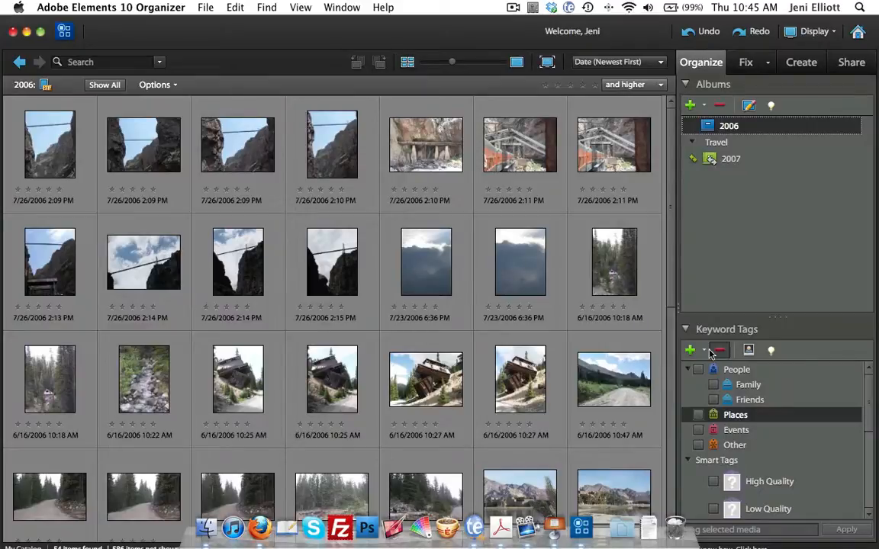
# Step: Create a Loire Valley keyword tag under Places
pyautogui.click(690, 350)
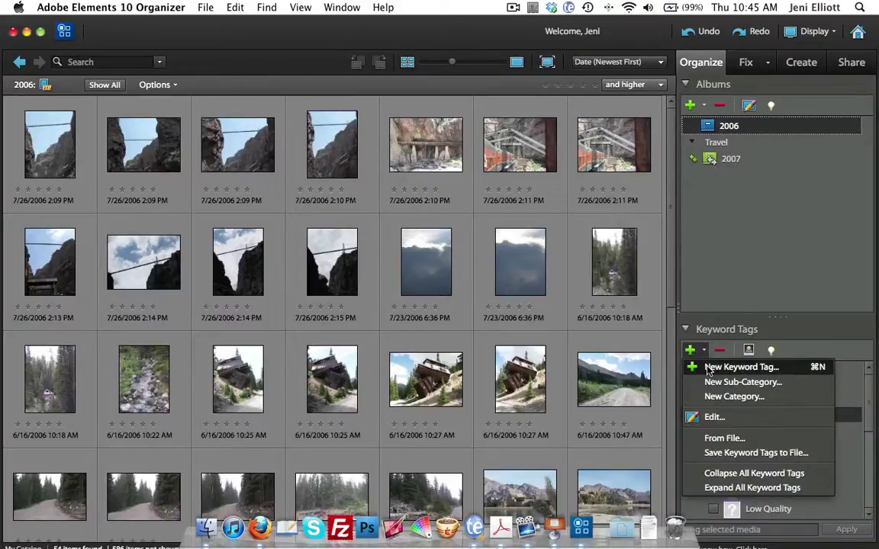
pyautogui.click(741, 367)
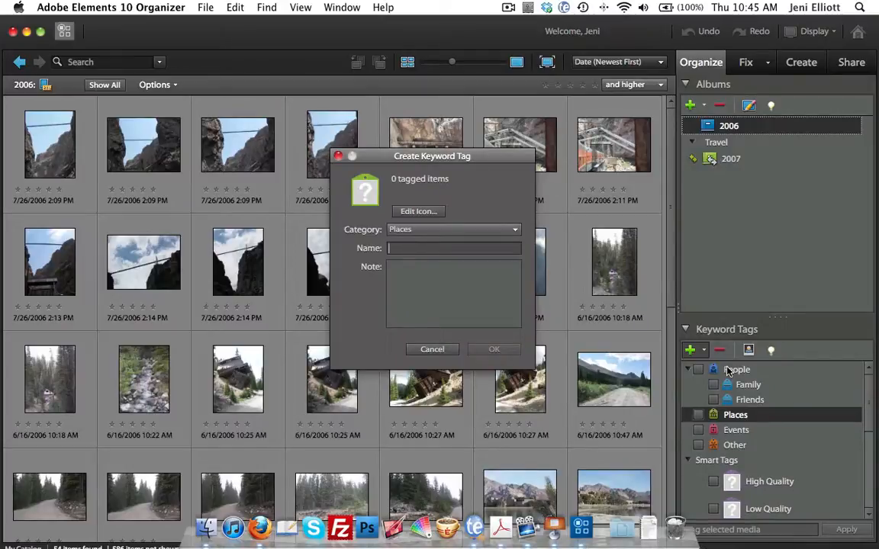
pyautogui.write('L')
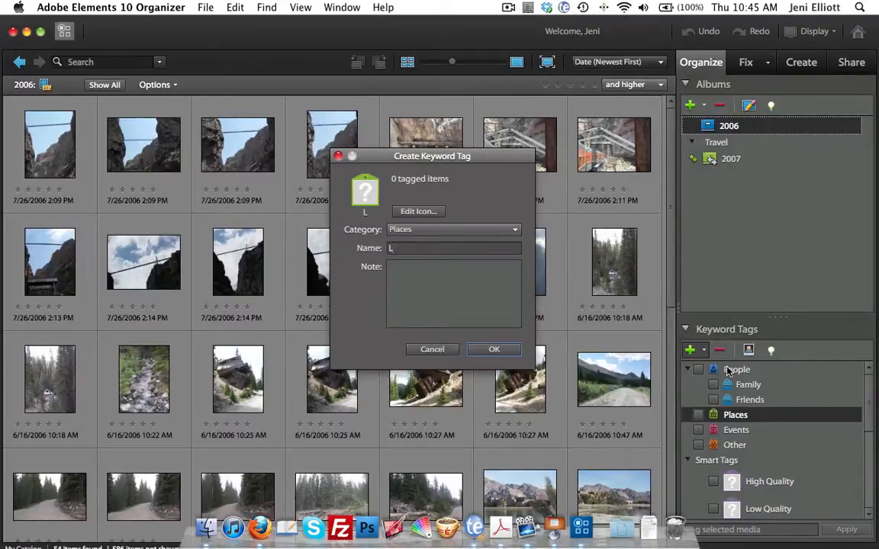
pyautogui.write('oire Valley')
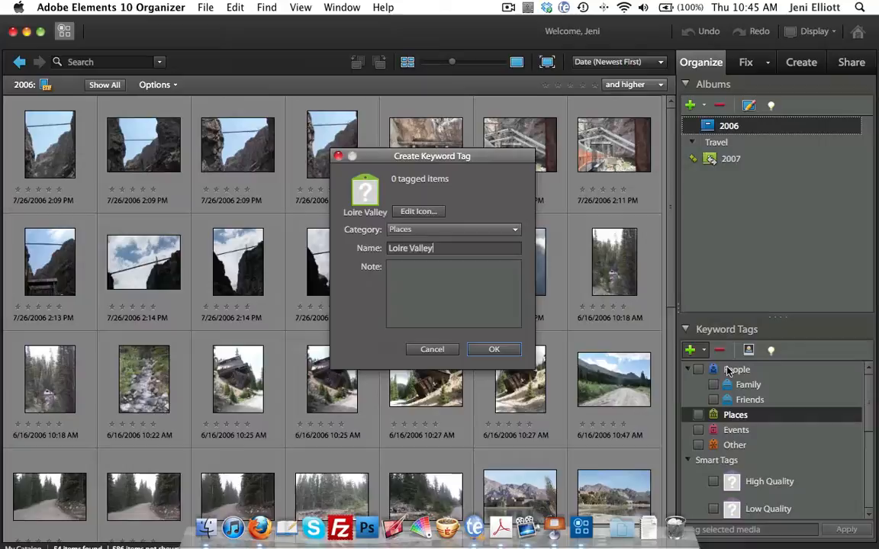
pyautogui.click(493, 349)
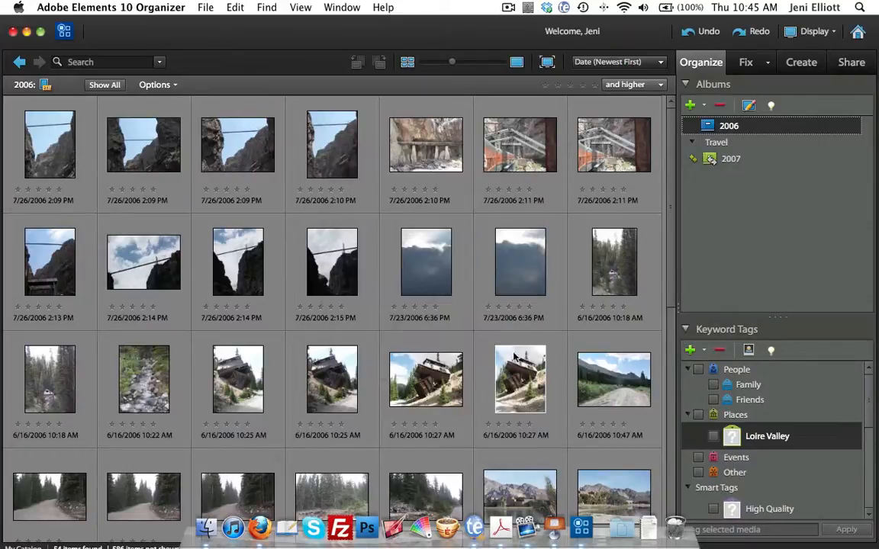
# Step: Create Paris and Mont Blanc keyword tags under Places, then select Places
pyautogui.click(688, 351)
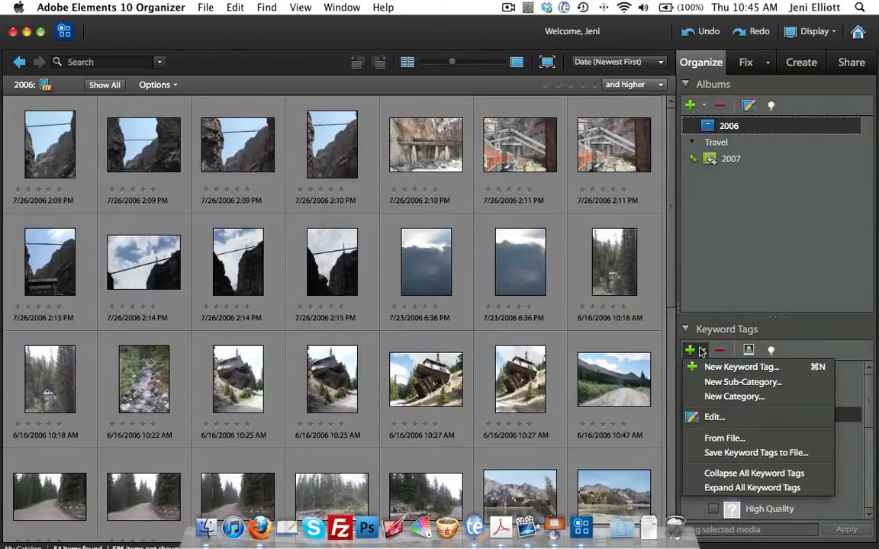
pyautogui.click(741, 367)
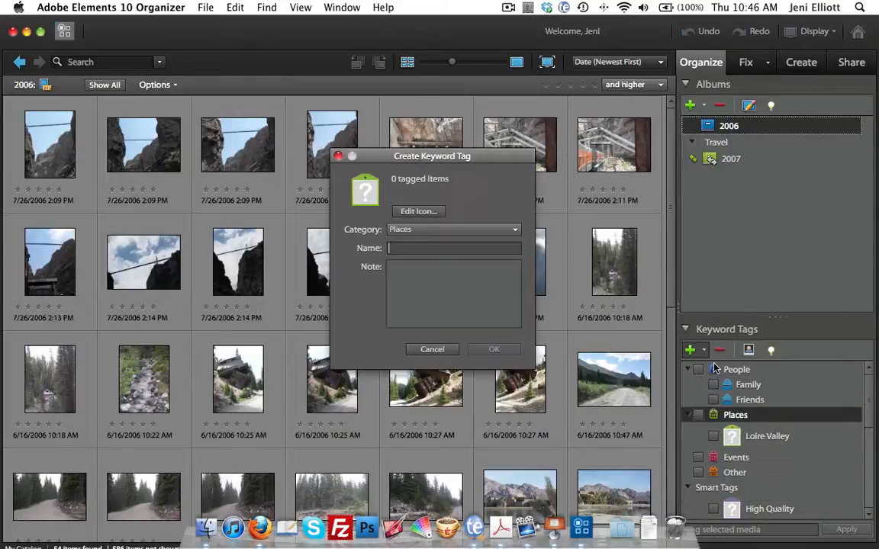
pyautogui.write('Paris')
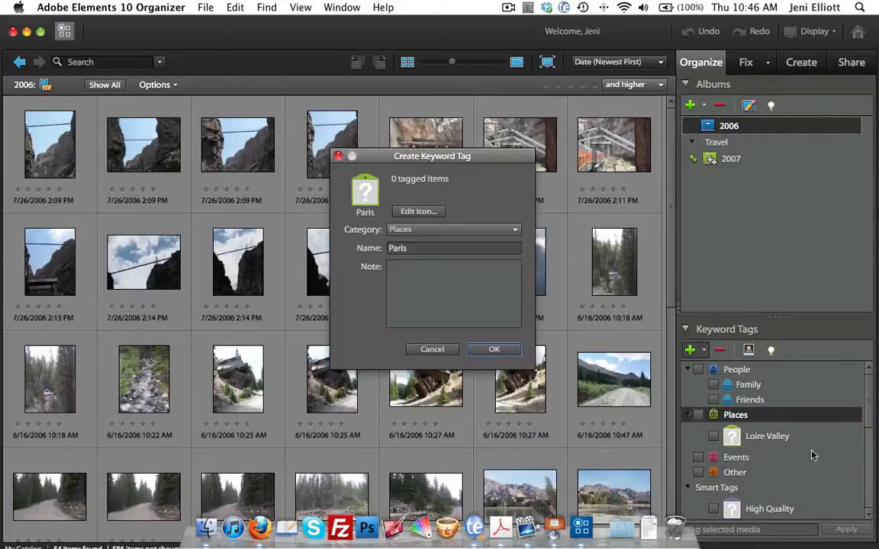
pyautogui.click(494, 350)
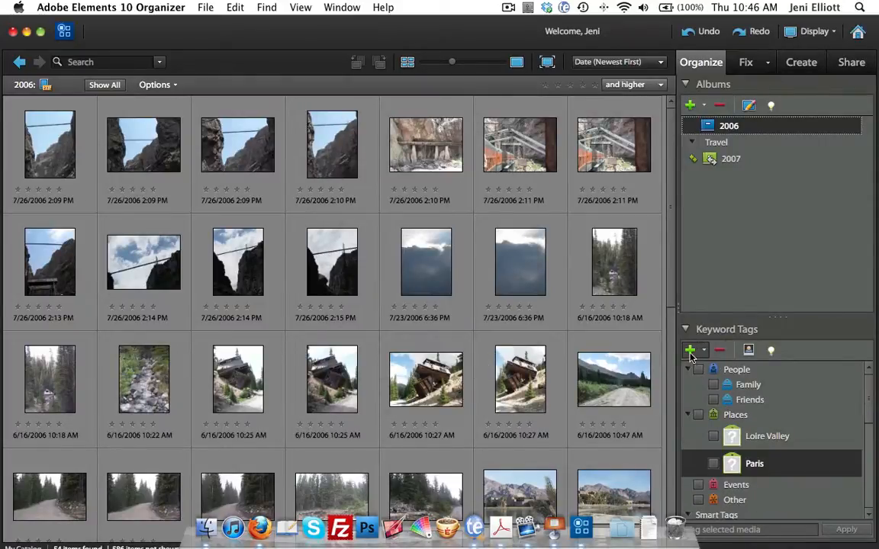
pyautogui.click(689, 350)
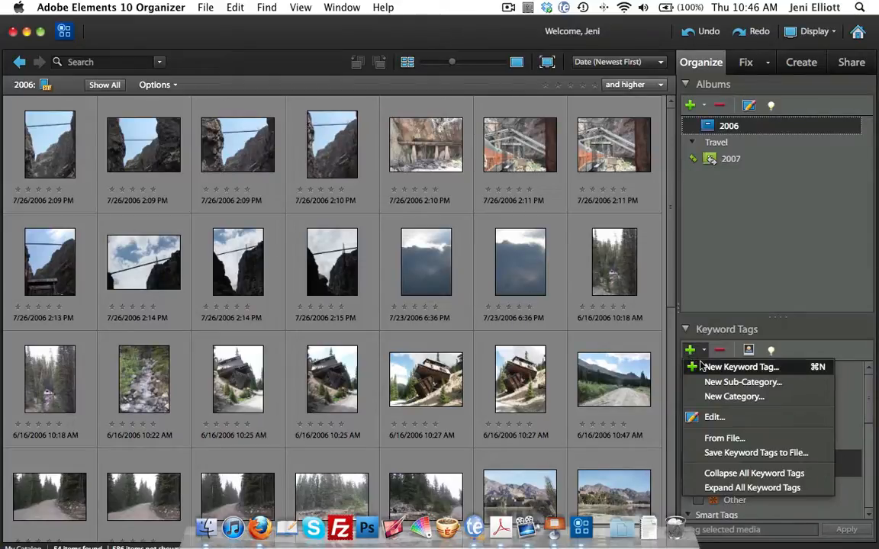
pyautogui.click(746, 367)
pyautogui.write('Mont Blanc')
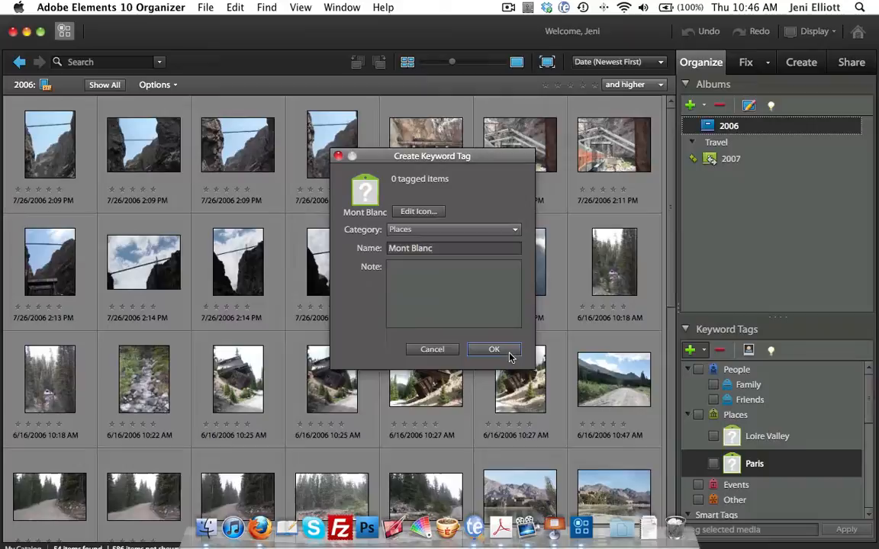
pyautogui.click(494, 349)
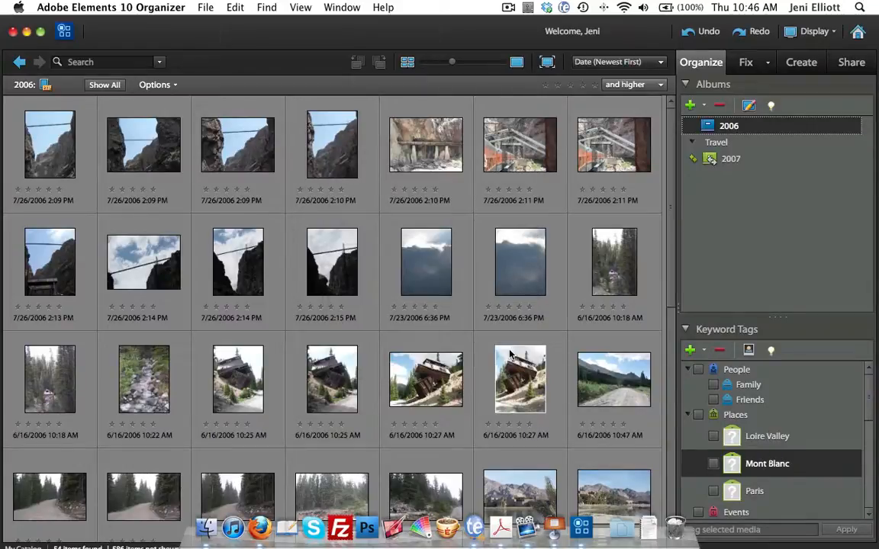
pyautogui.moveTo(741, 414)
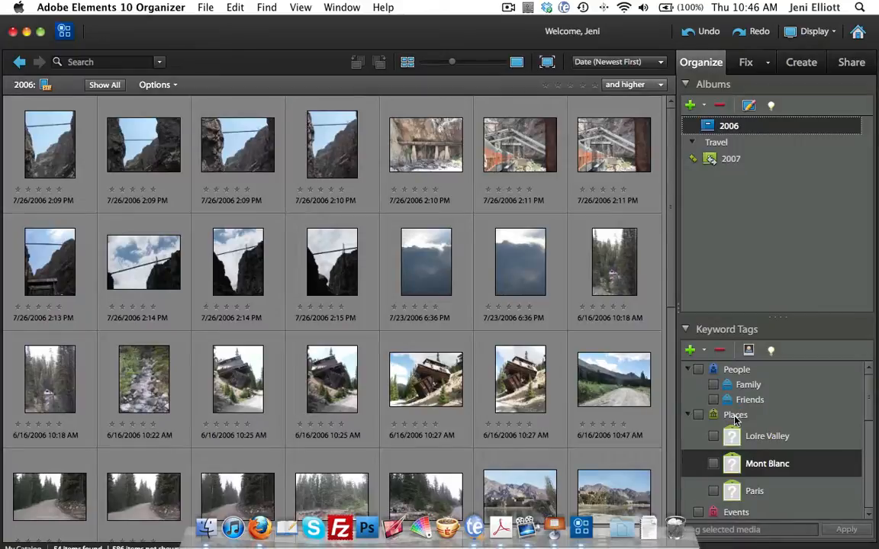
pyautogui.click(735, 414)
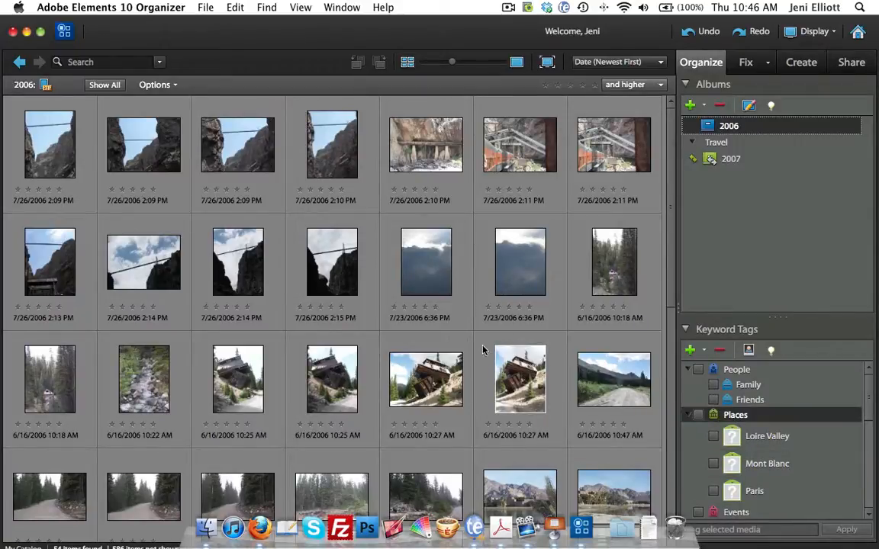
# Step: Show every catalog photo instead of only 2006, then browse for mountain and château shots
pyautogui.scroll(-3)
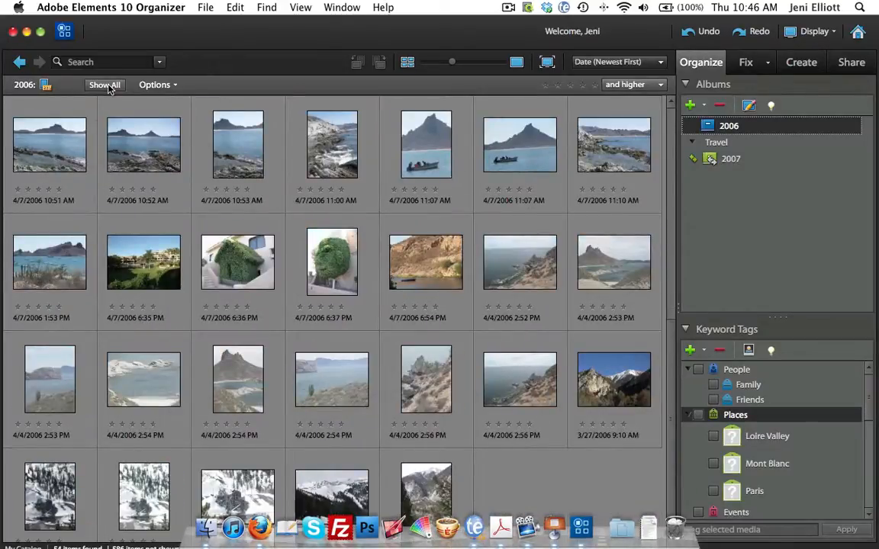
pyautogui.moveTo(112, 91)
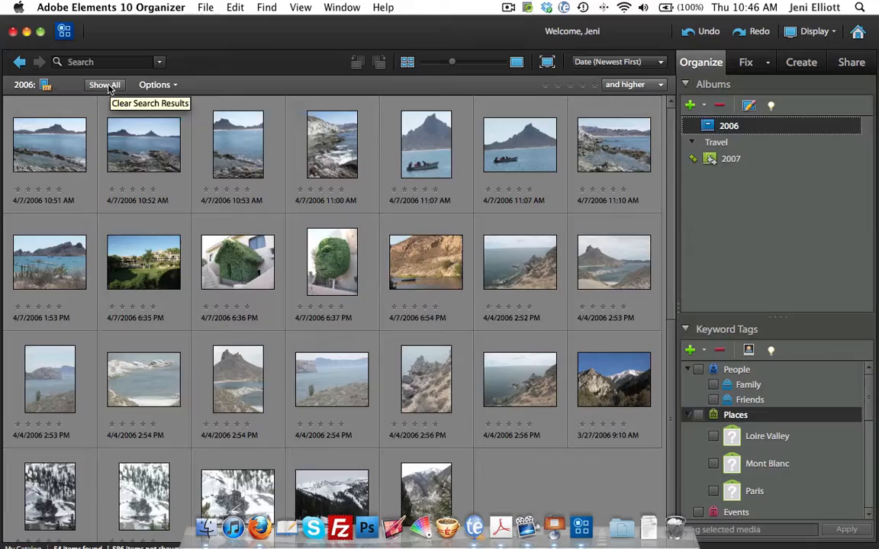
pyautogui.click(110, 84)
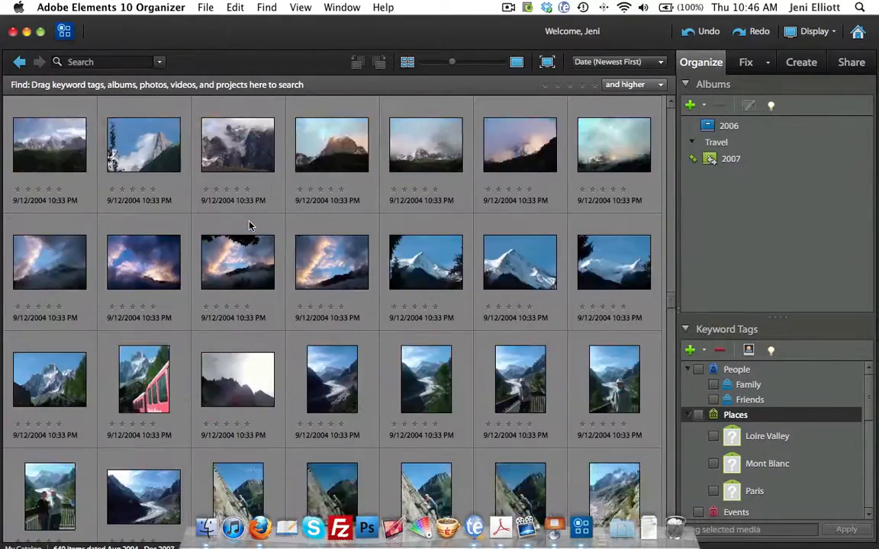
pyautogui.scroll(-3)
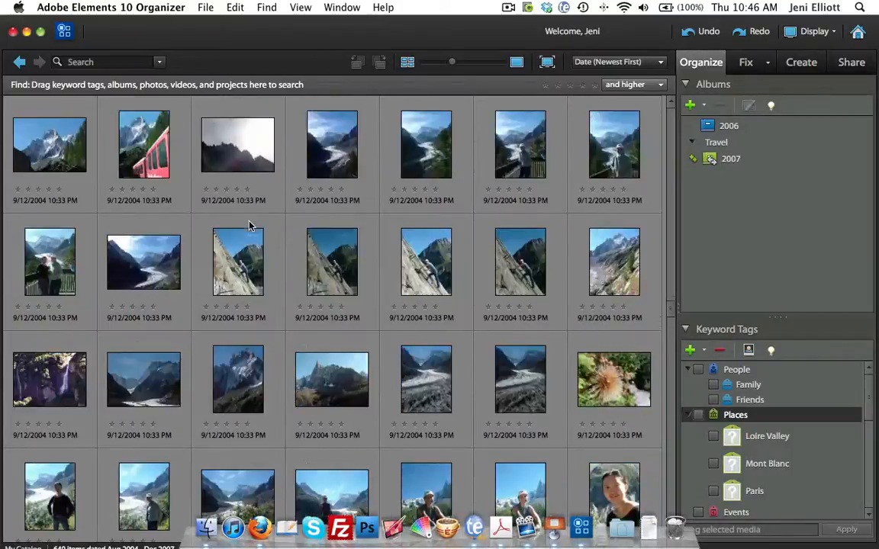
pyautogui.scroll(-3)
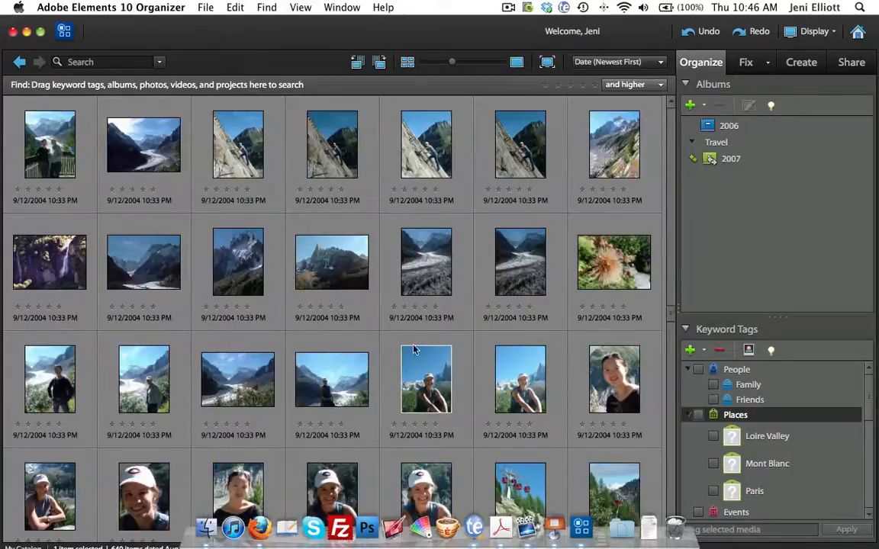
pyautogui.scroll(-3)
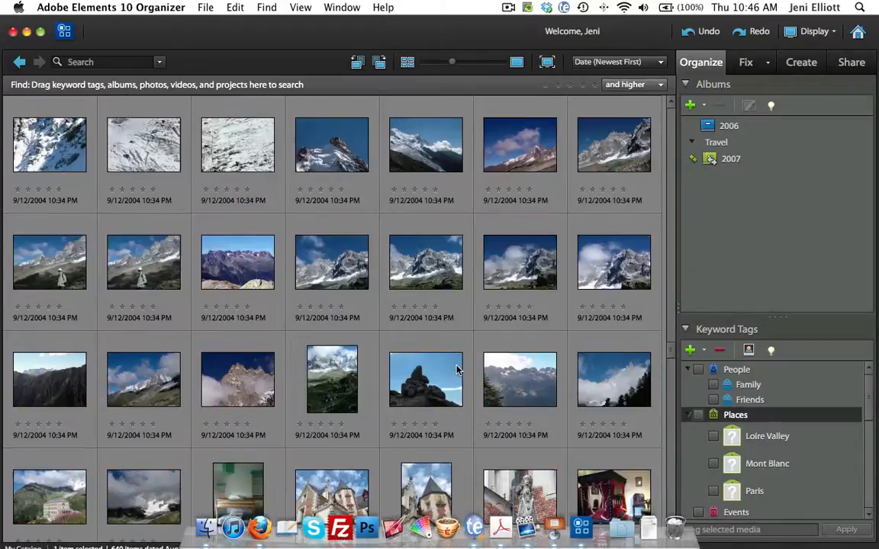
pyautogui.scroll(-3)
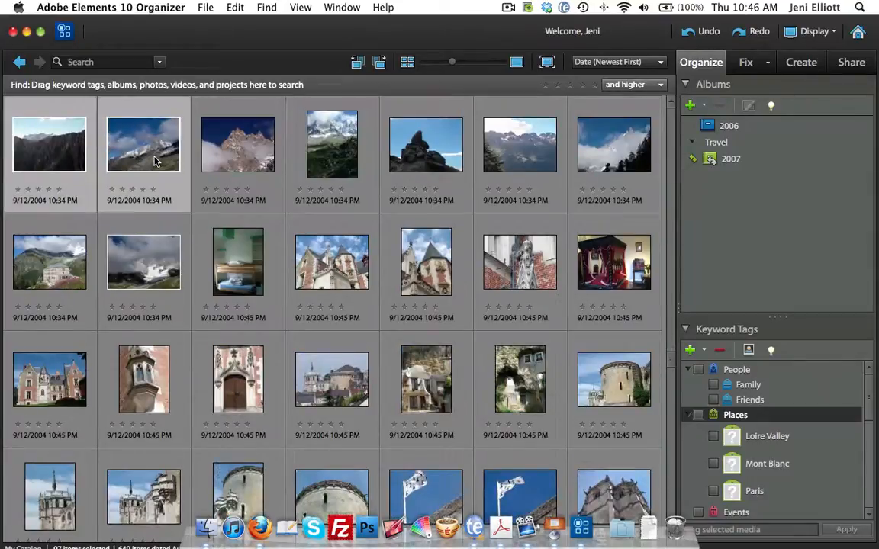
pyautogui.moveTo(161, 262)
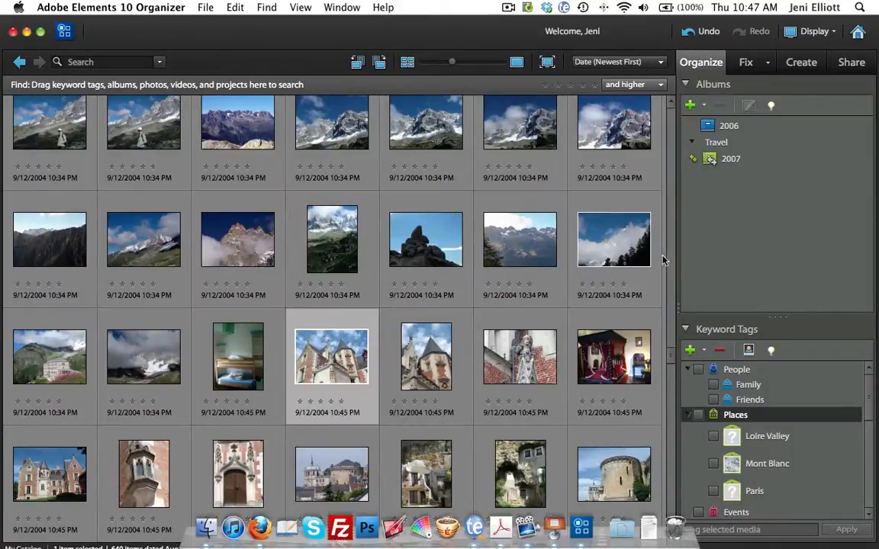
pyautogui.scroll(-3)
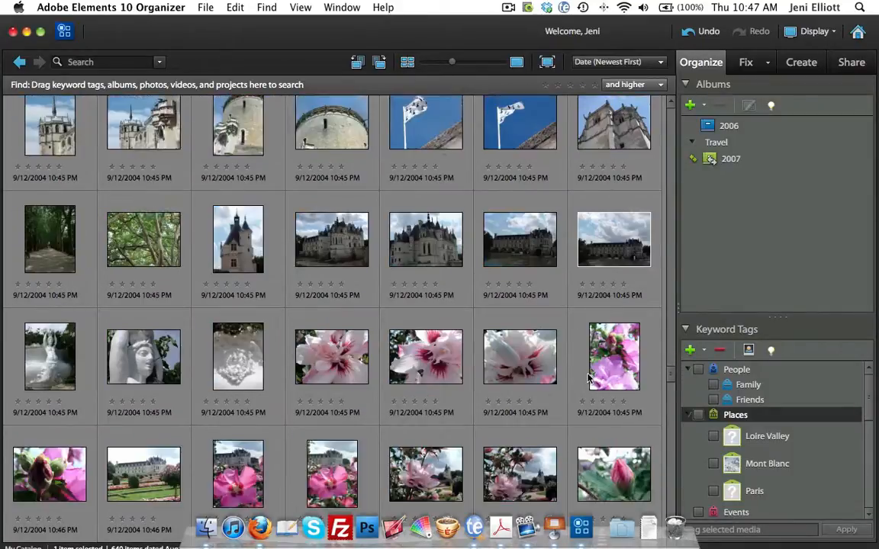
pyautogui.scroll(-3)
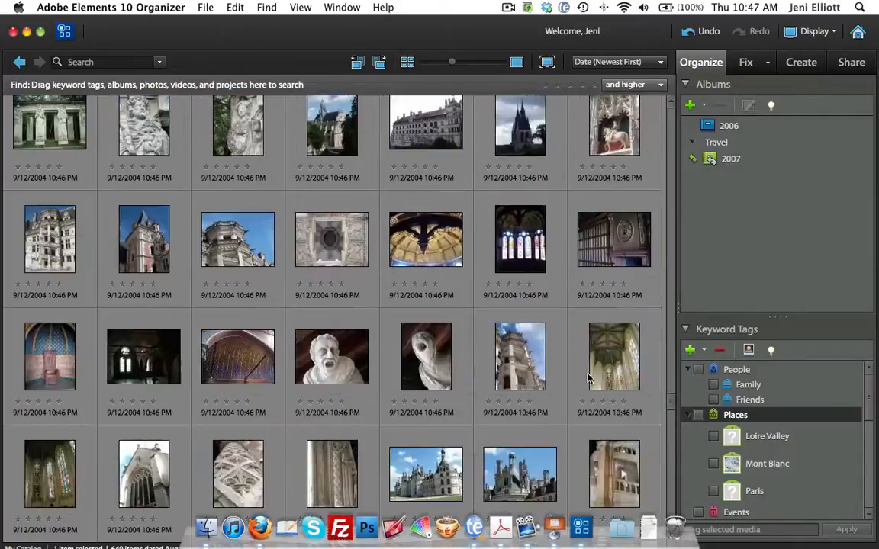
pyautogui.scroll(-3)
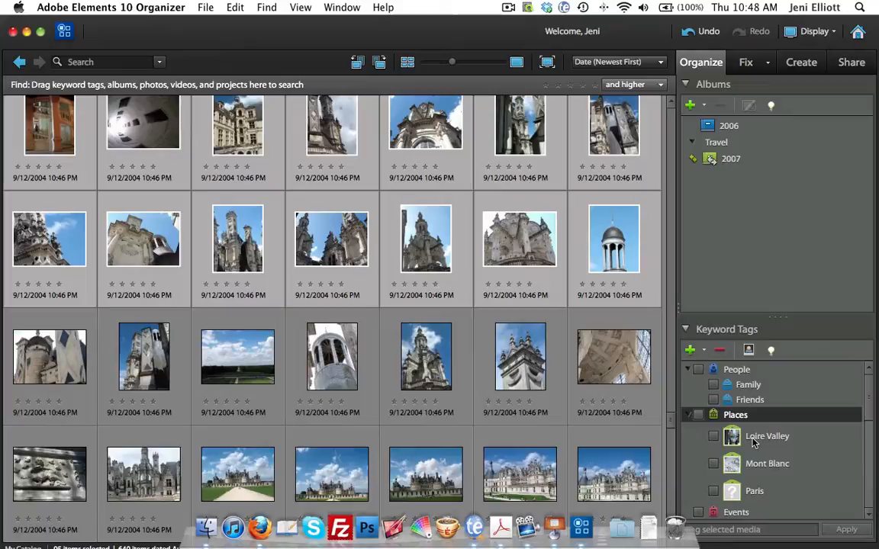
# Step: Delete the Loire Valley tag from Places via its context menu and confirm
pyautogui.click(768, 435)
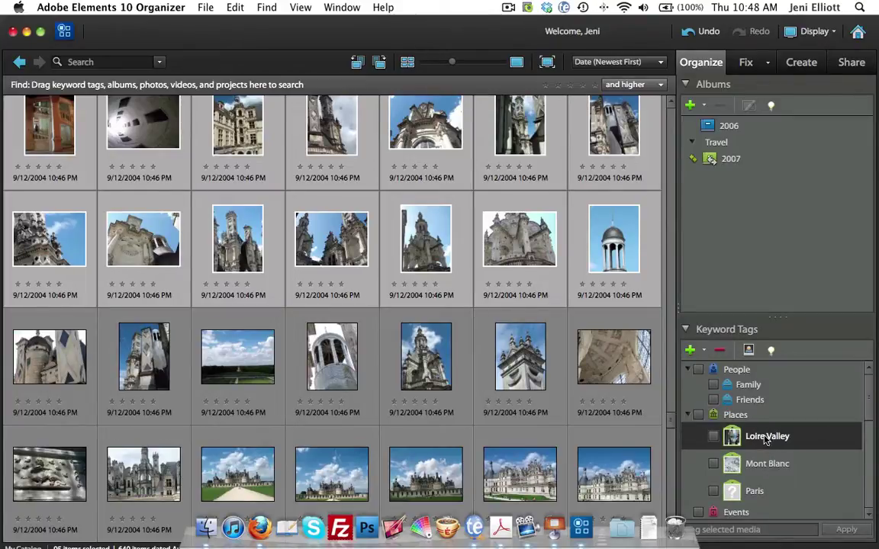
pyautogui.rightClick(767, 436)
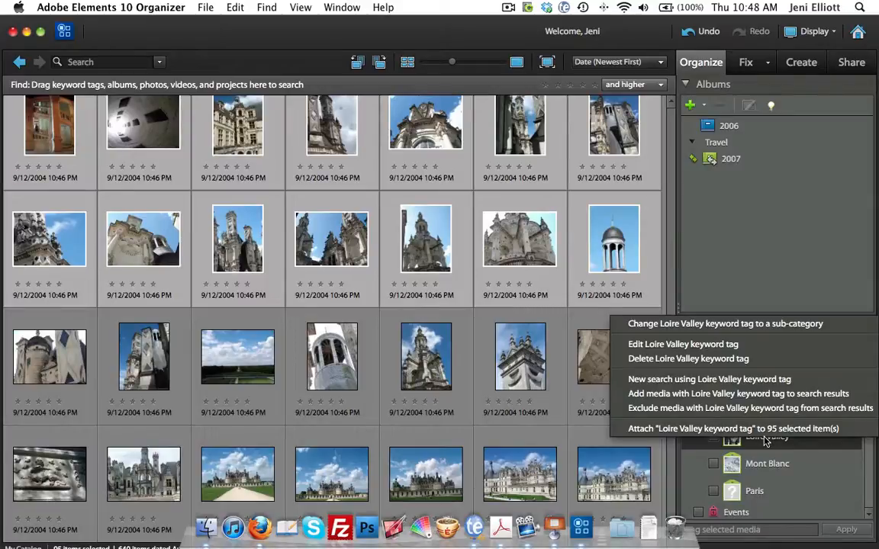
pyautogui.moveTo(688, 359)
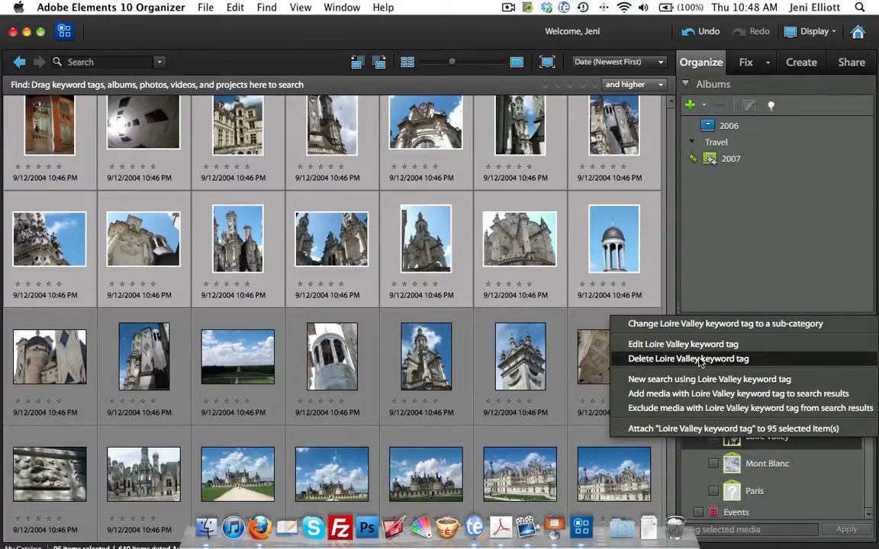
pyautogui.click(688, 358)
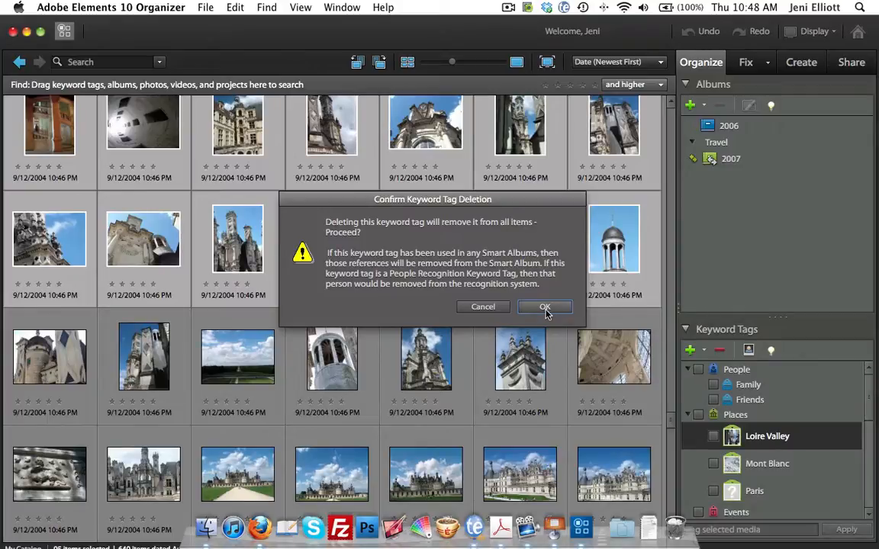
pyautogui.click(545, 307)
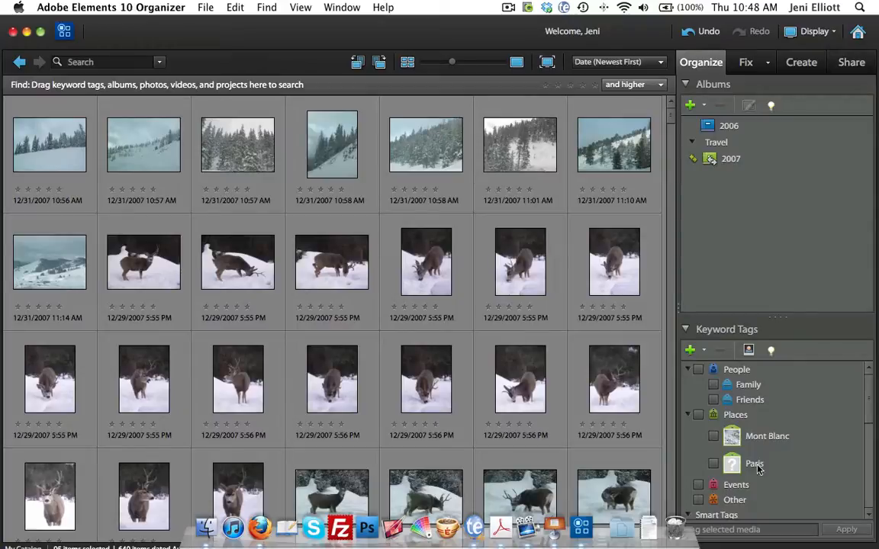
pyautogui.moveTo(743, 437)
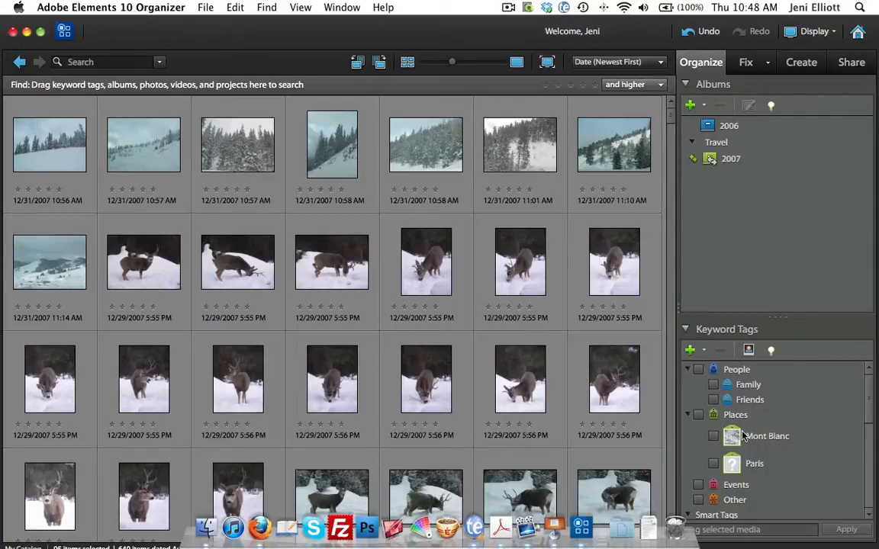
pyautogui.moveTo(763, 441)
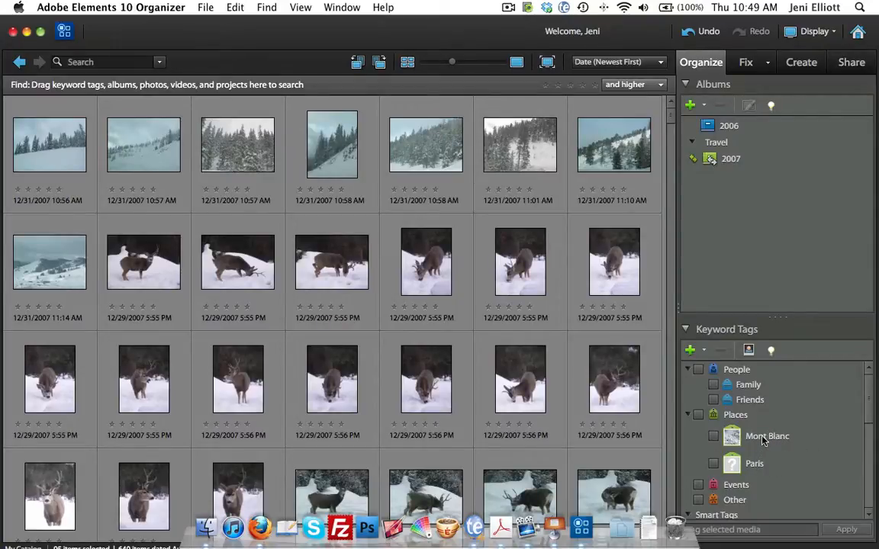